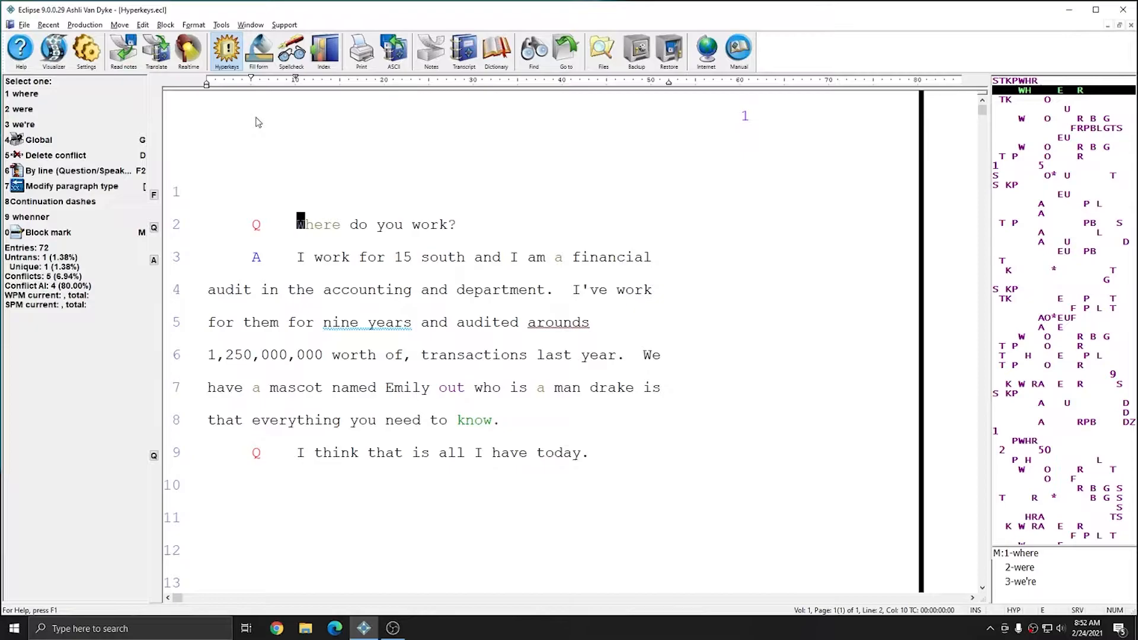
{"action": "mouse_move", "coordinate": [226, 49]}
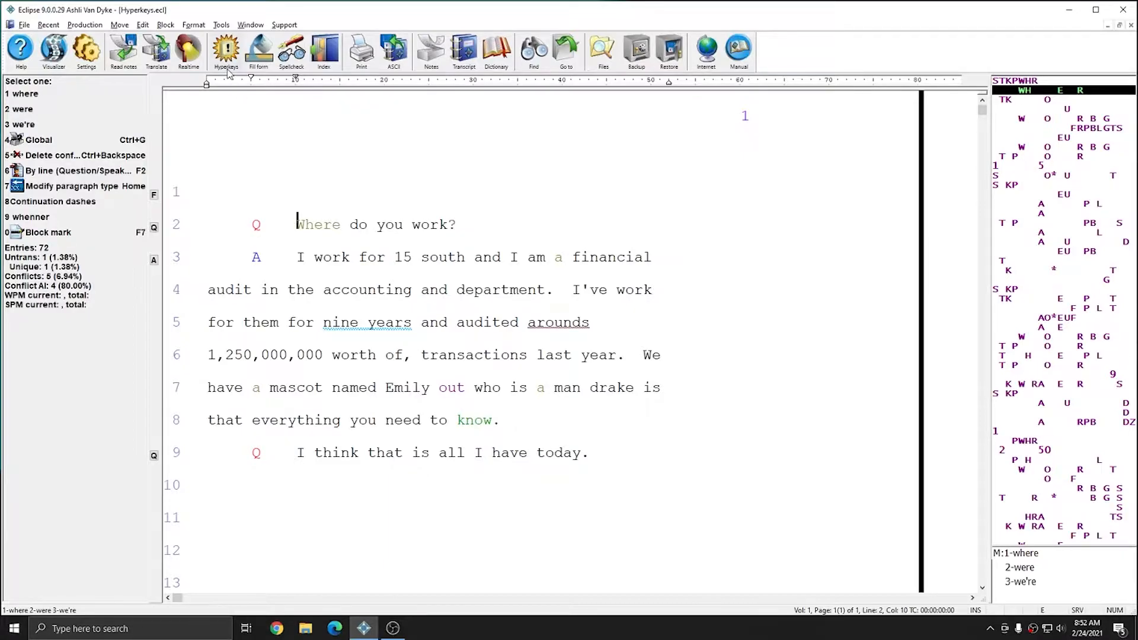
Step: Review the display settings in Eclipse's user settings, then close them
{"action": "left_click", "coordinate": [226, 44]}
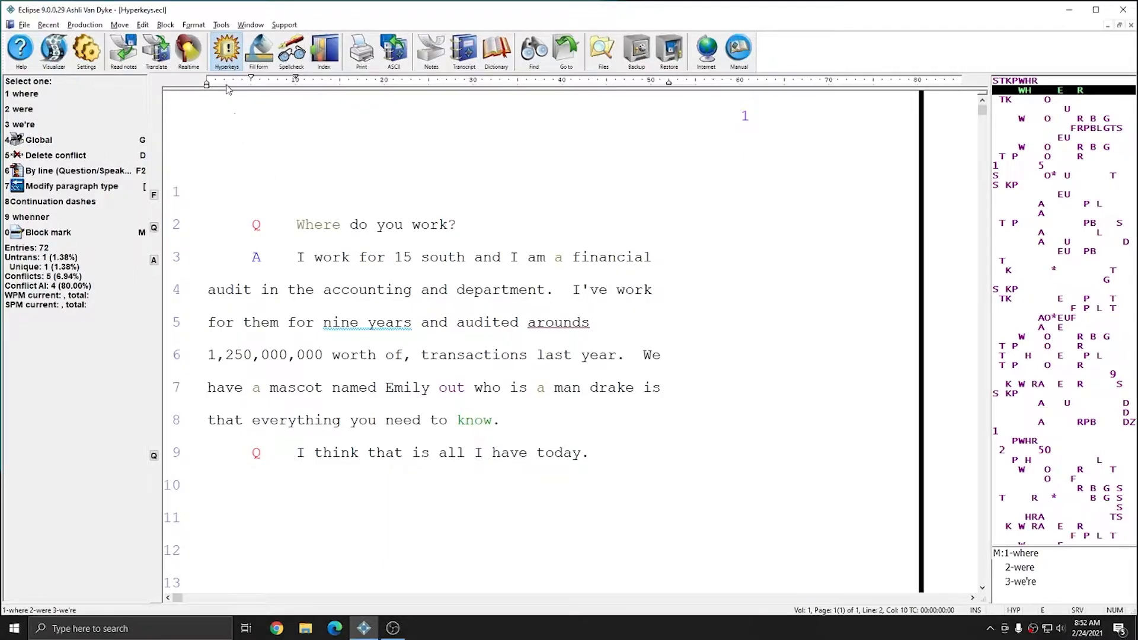
{"action": "mouse_move", "coordinate": [258, 128]}
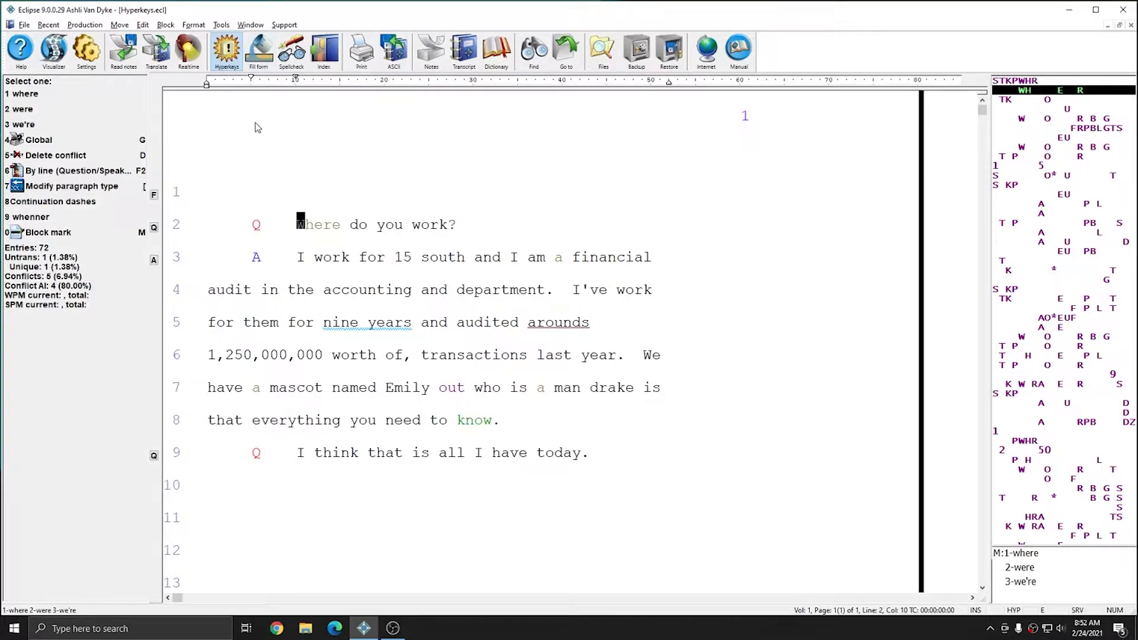
{"action": "mouse_move", "coordinate": [228, 101]}
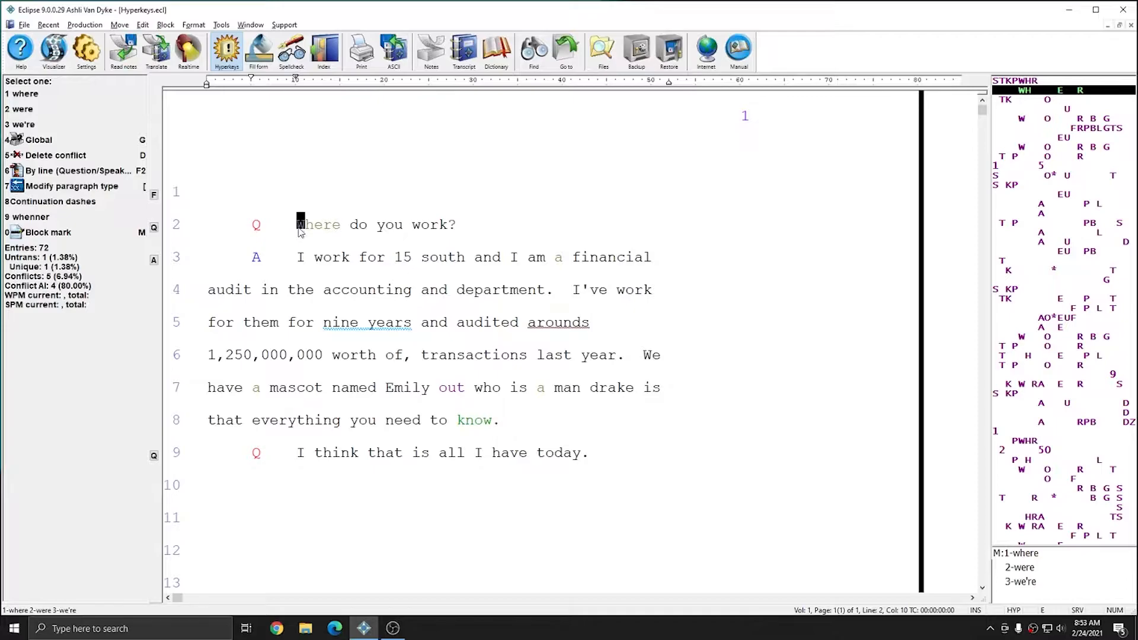
{"action": "mouse_move", "coordinate": [226, 50]}
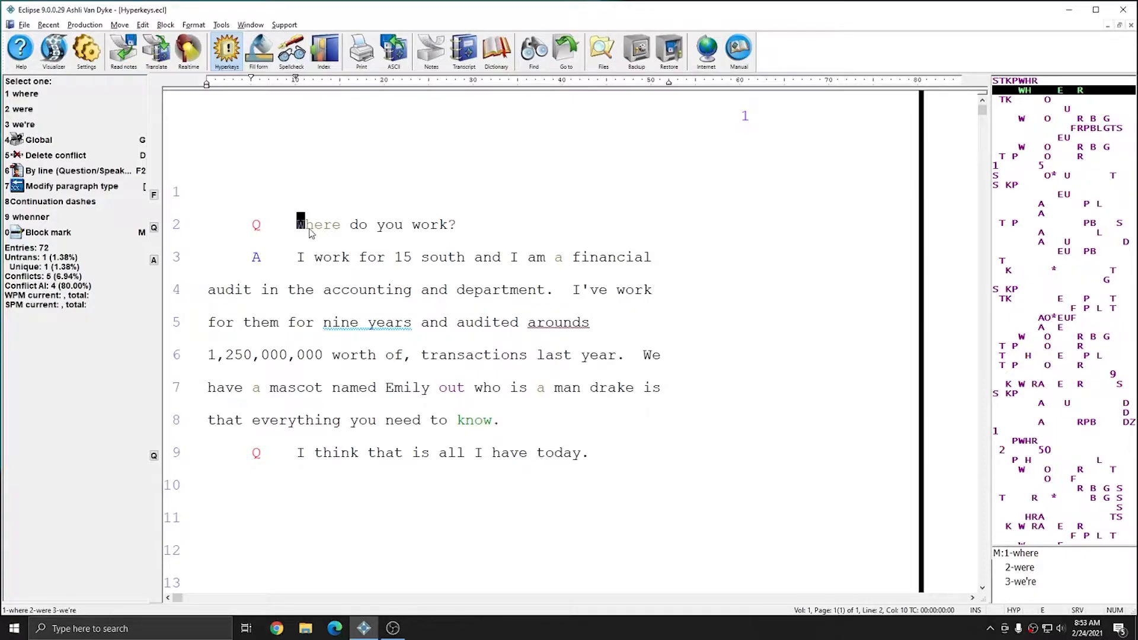
{"action": "left_click", "coordinate": [86, 47]}
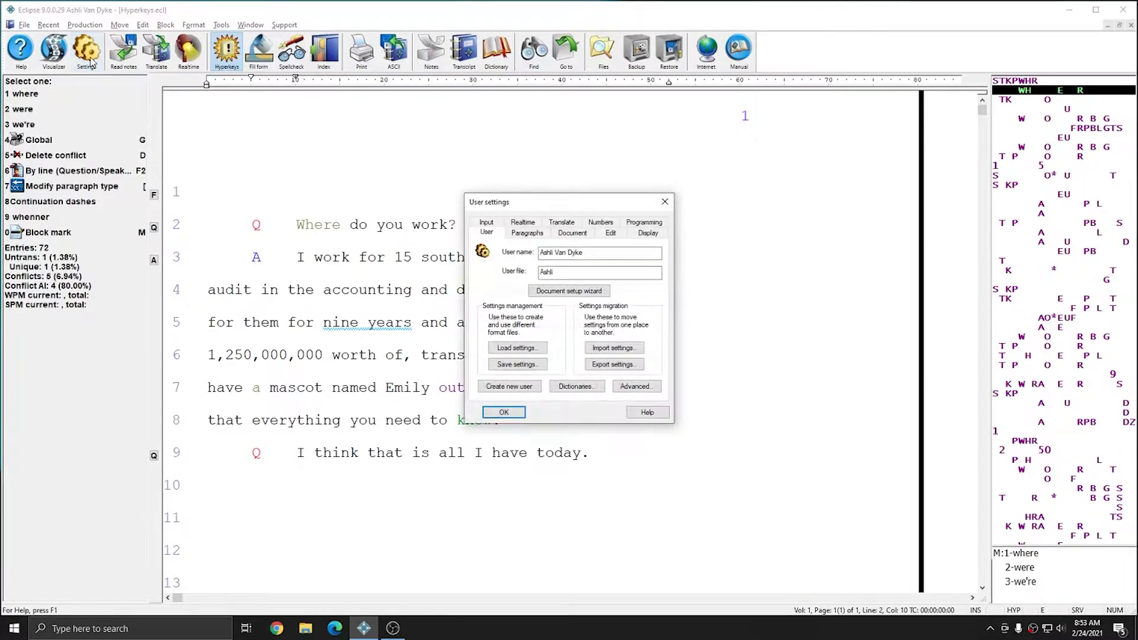
{"action": "left_click", "coordinate": [648, 233]}
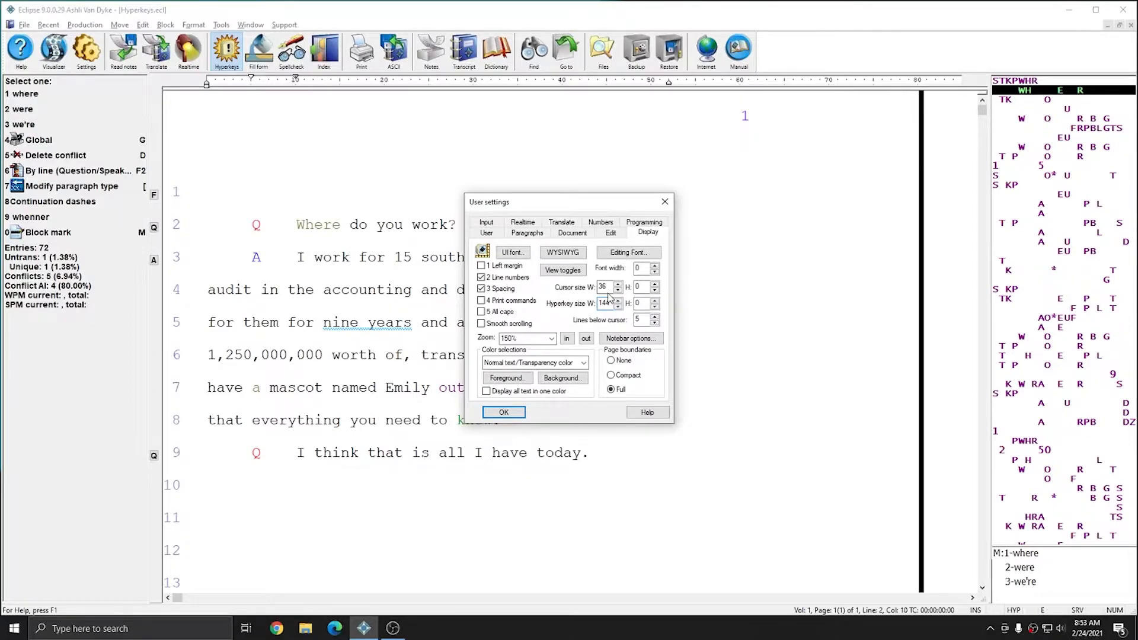
{"action": "left_click", "coordinate": [503, 412]}
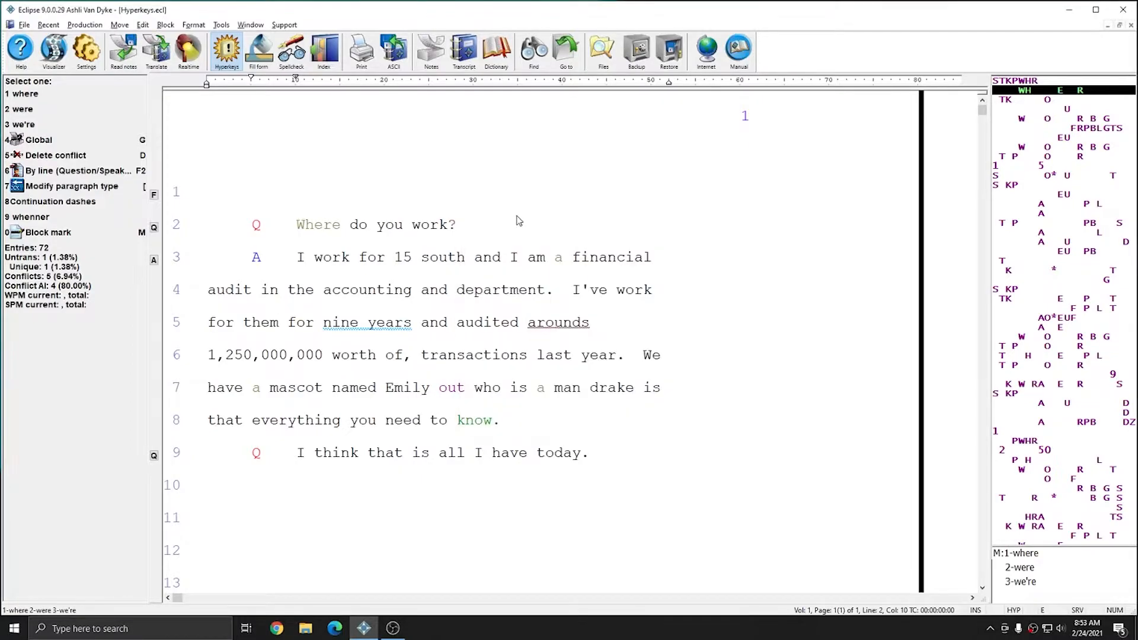
{"action": "mouse_move", "coordinate": [466, 271]}
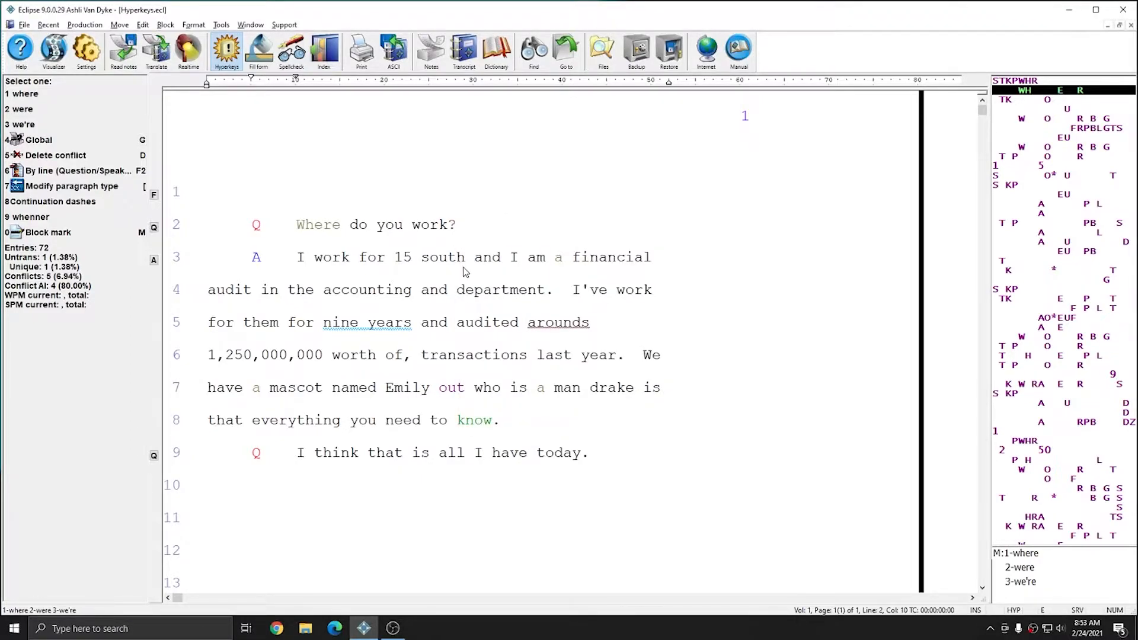
{"action": "left_click", "coordinate": [300, 225]}
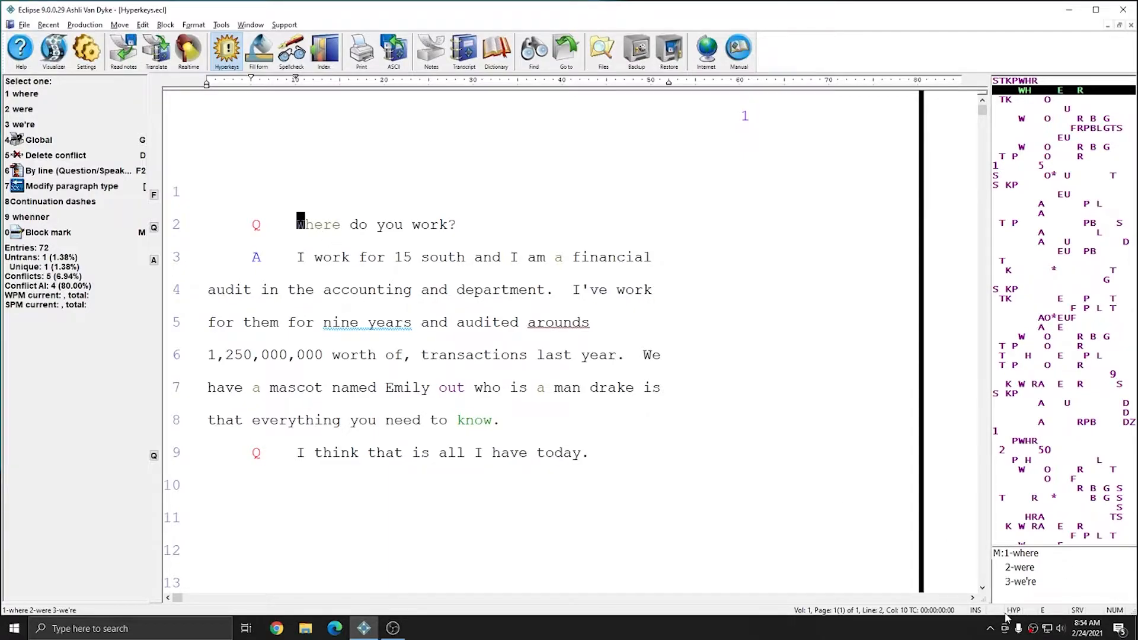
{"action": "mouse_move", "coordinate": [1035, 610]}
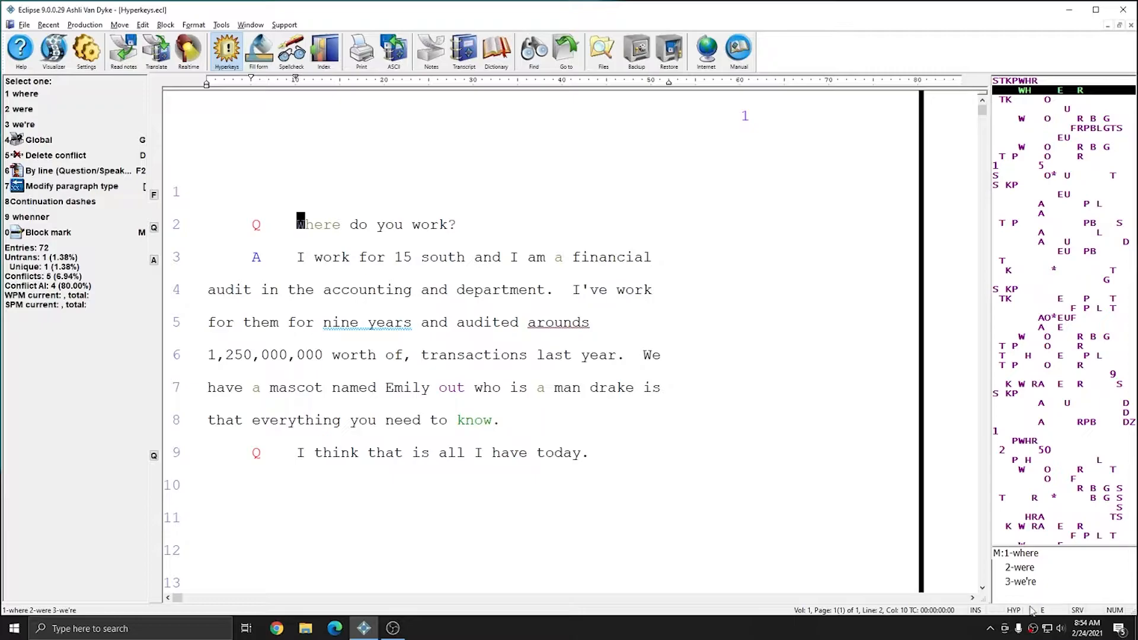
{"action": "mouse_move", "coordinate": [227, 50]}
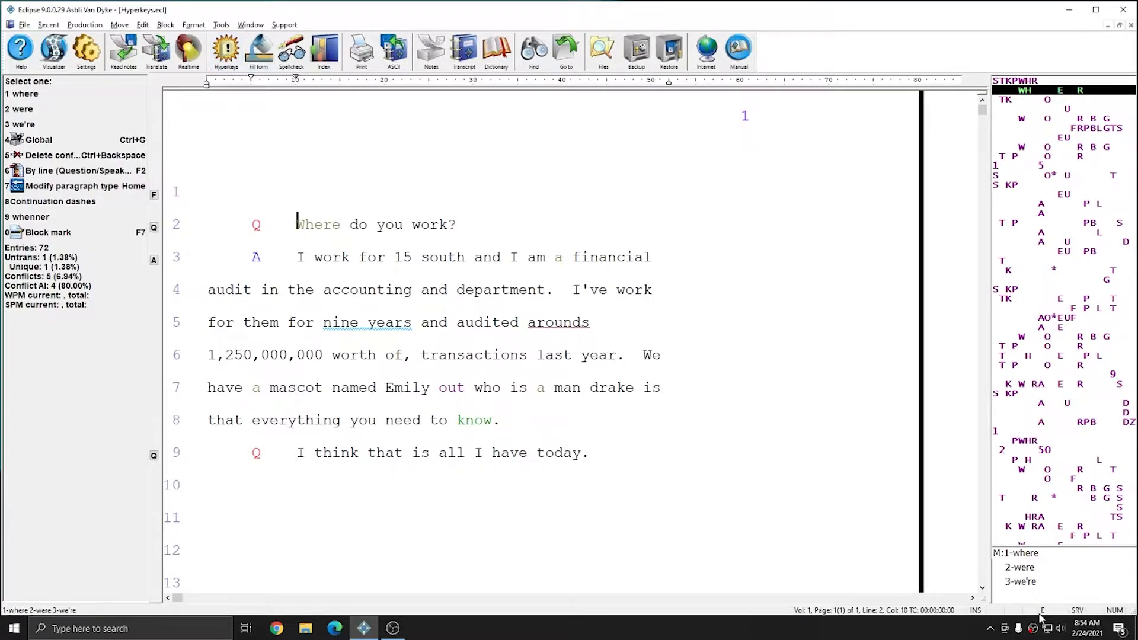
{"action": "mouse_move", "coordinate": [297, 322]}
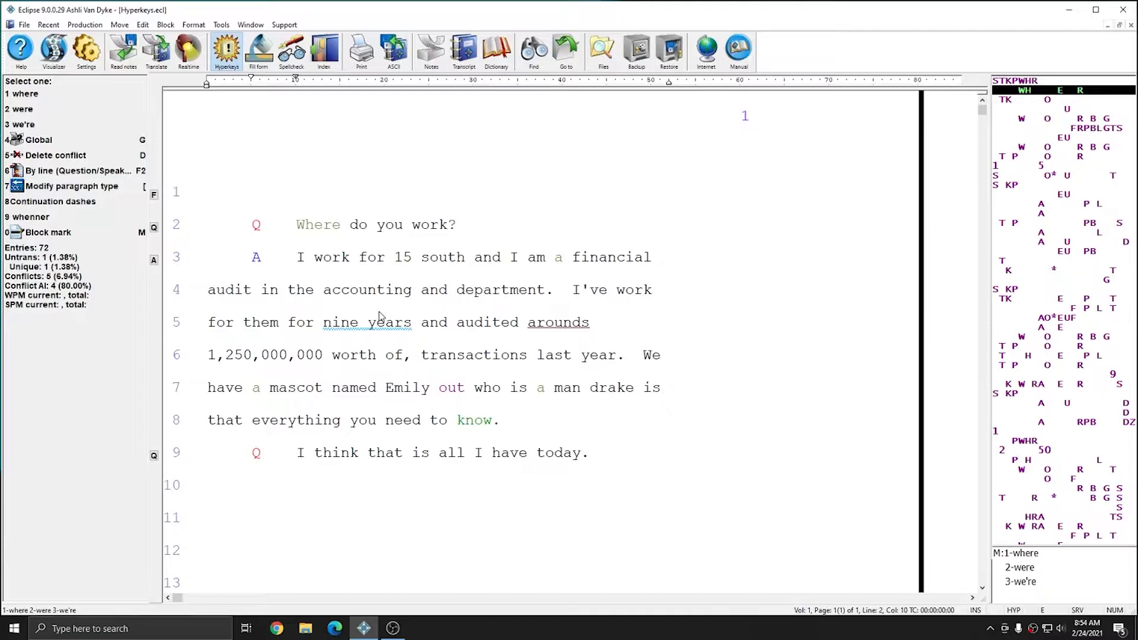
{"action": "mouse_move", "coordinate": [563, 376]}
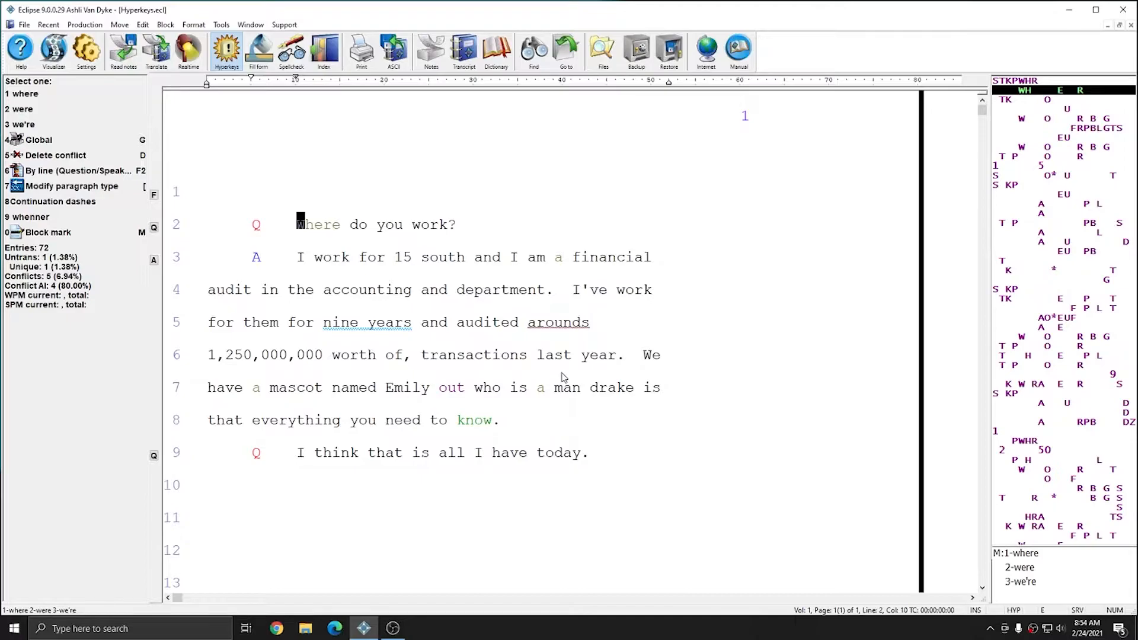
{"action": "mouse_move", "coordinate": [376, 315]}
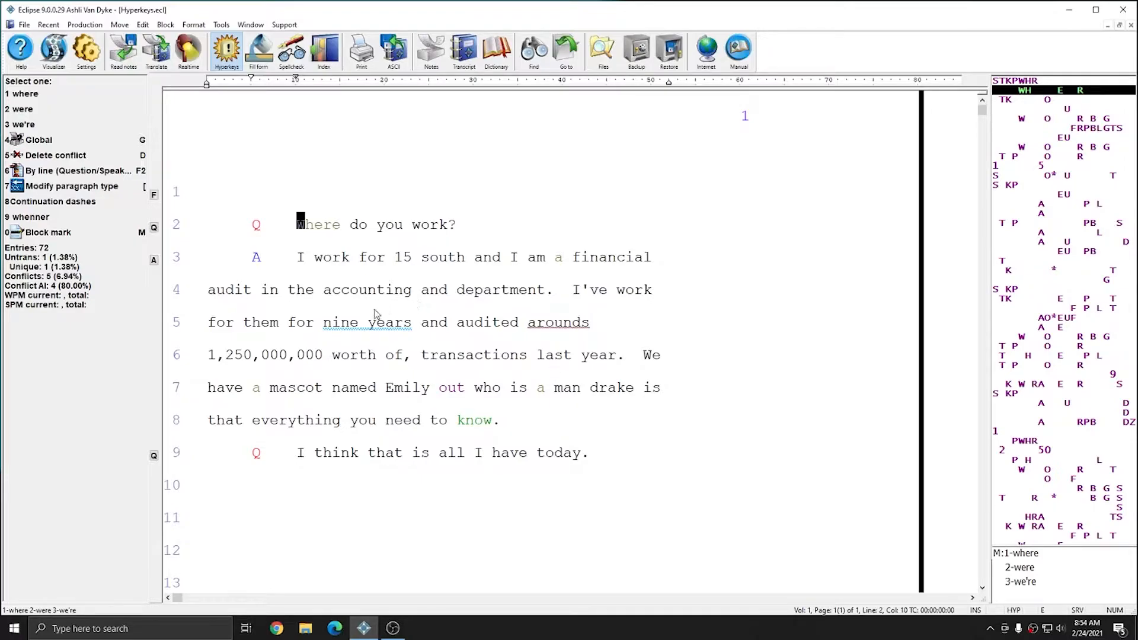
{"action": "mouse_move", "coordinate": [135, 236]}
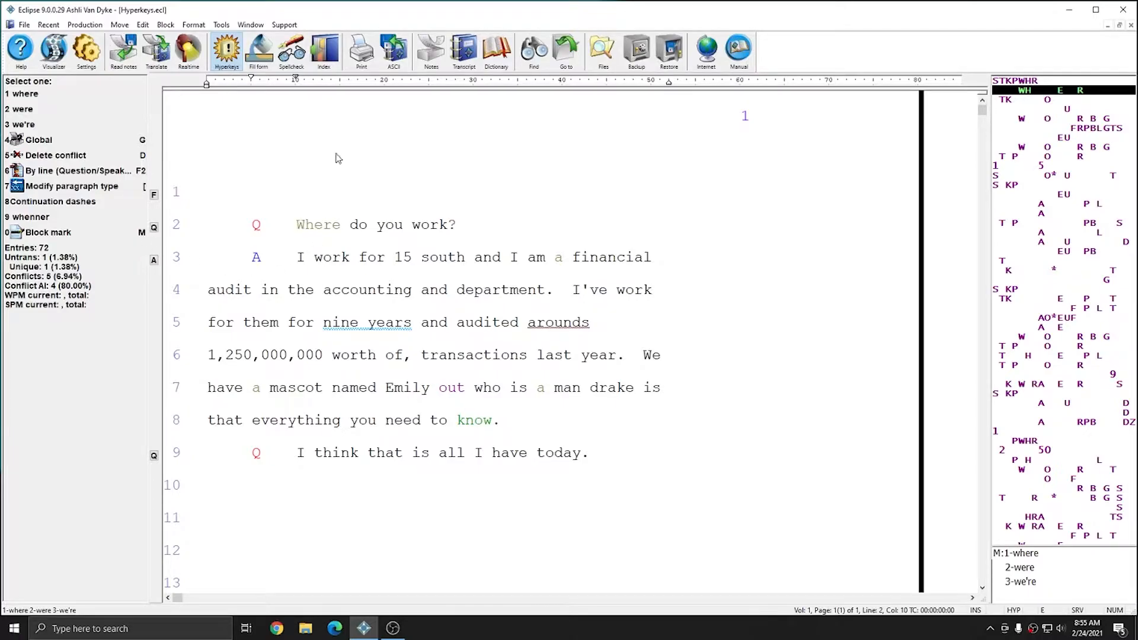
Step: Browse the Format, Tools and Edit menu commands
{"action": "left_click", "coordinate": [193, 24]}
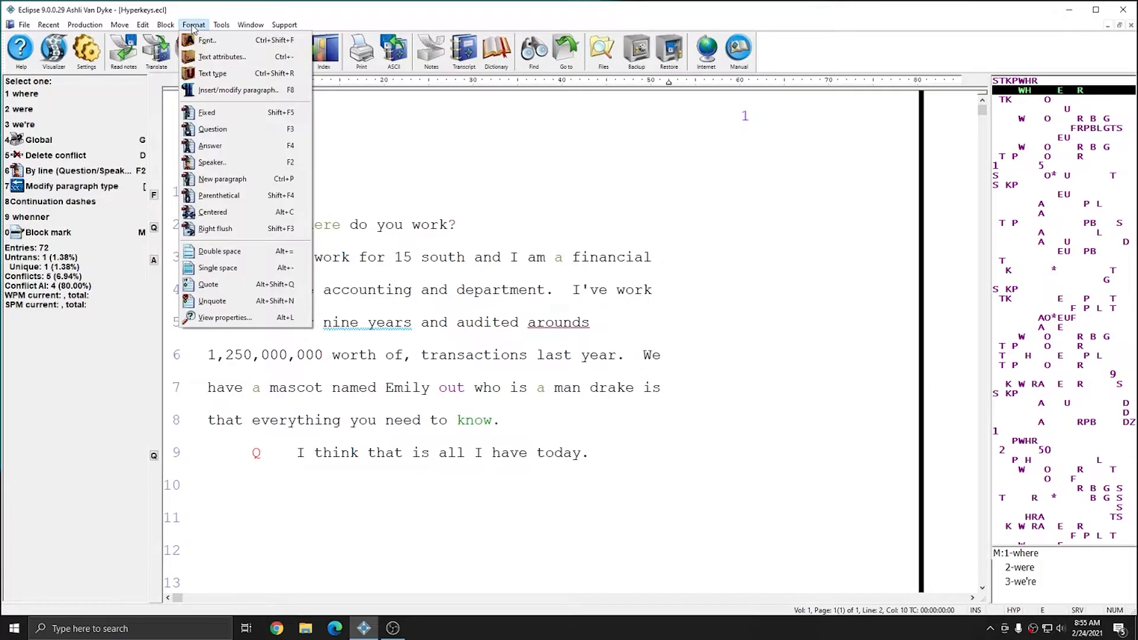
{"action": "left_click", "coordinate": [221, 25]}
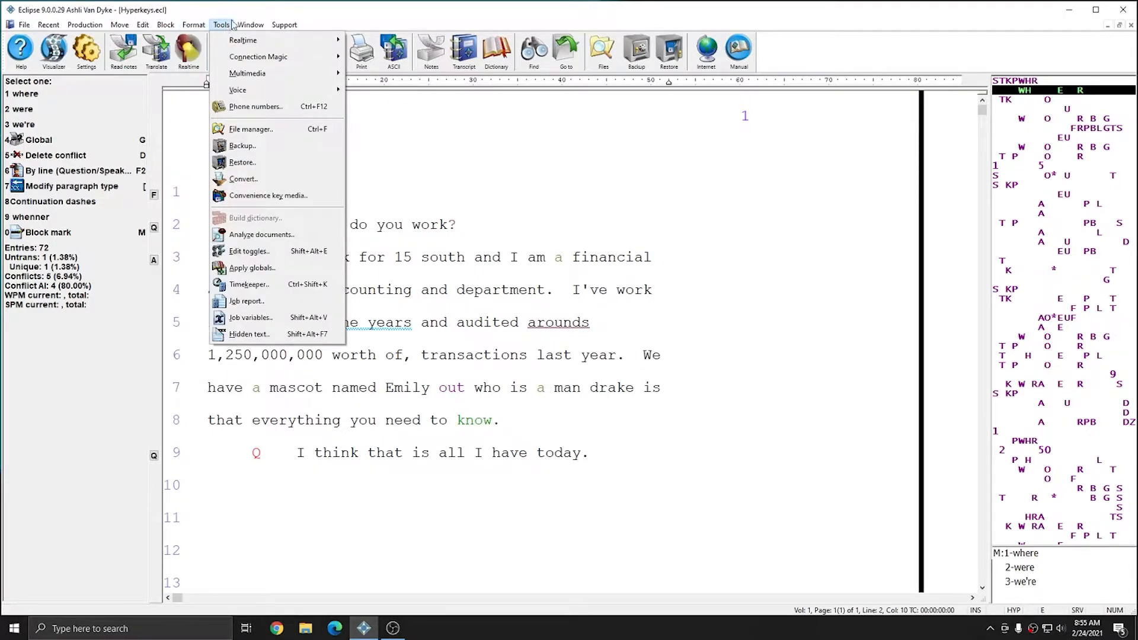
{"action": "left_click", "coordinate": [143, 25]}
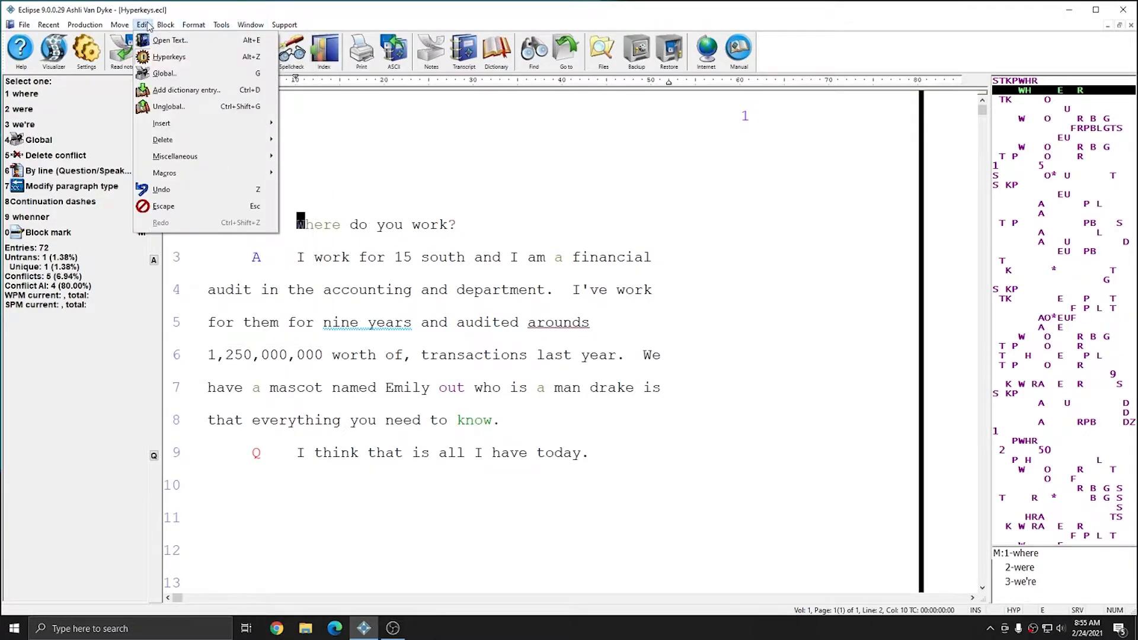
{"action": "mouse_move", "coordinate": [169, 73]}
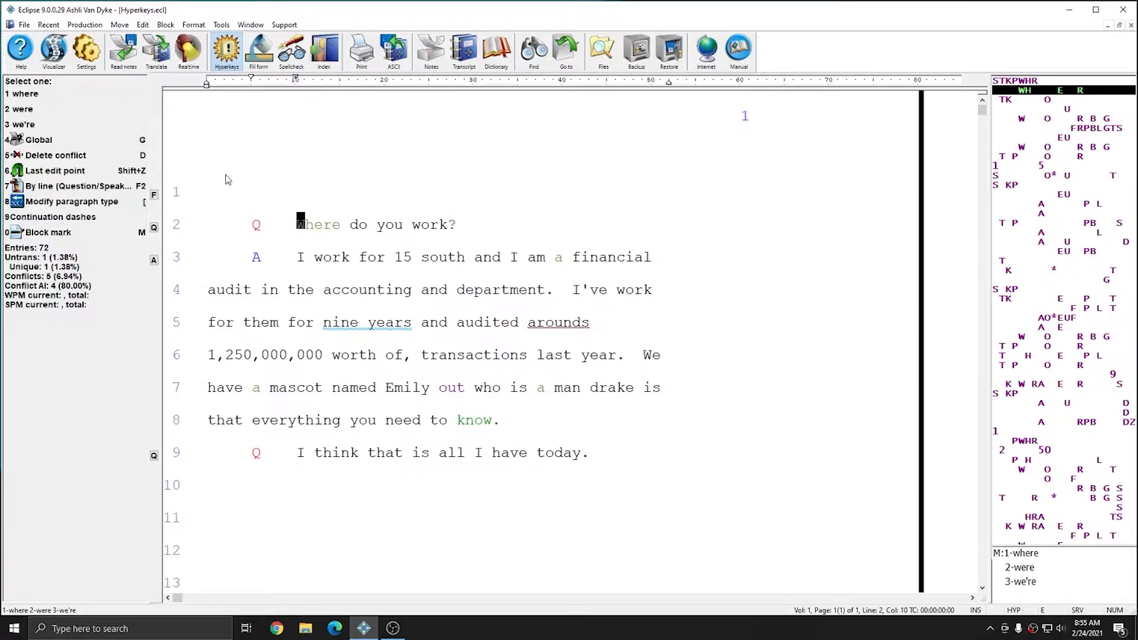
Step: Open Eclipse Hyperkeys.pdf from the Eclipse documentation folder via the Support menu
{"action": "left_click", "coordinate": [284, 24]}
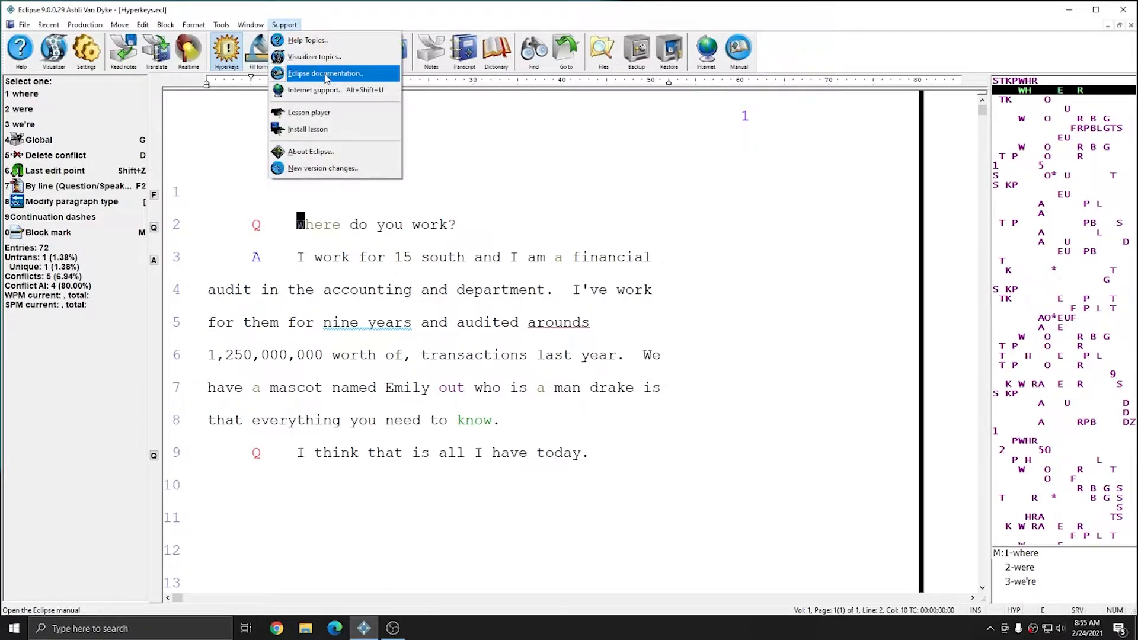
{"action": "left_click", "coordinate": [328, 73]}
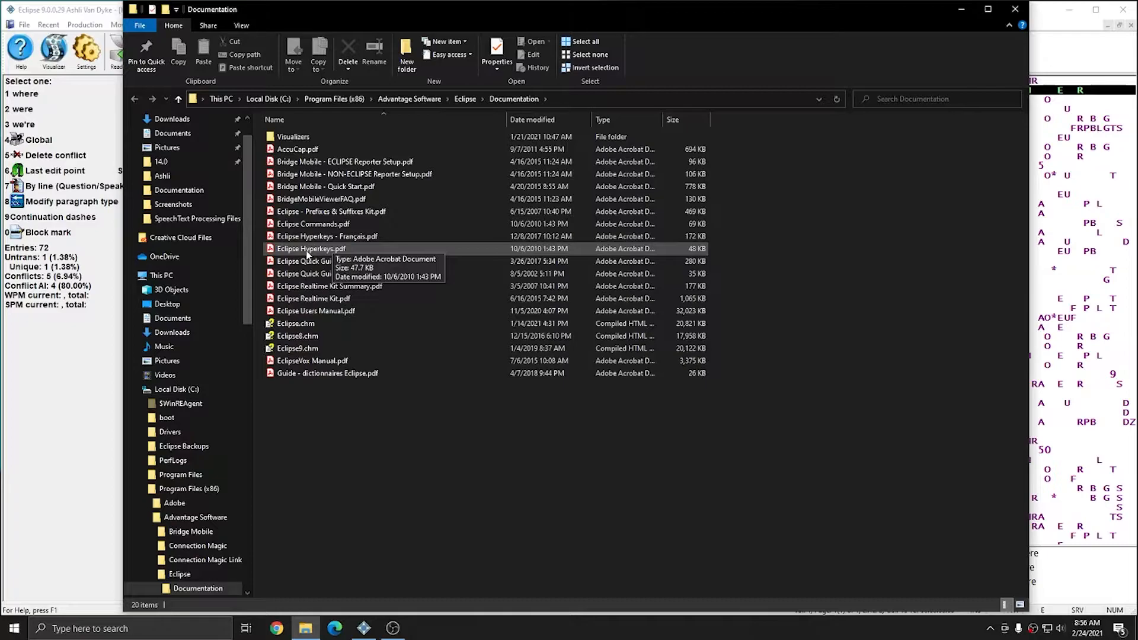
{"action": "left_click", "coordinate": [310, 248]}
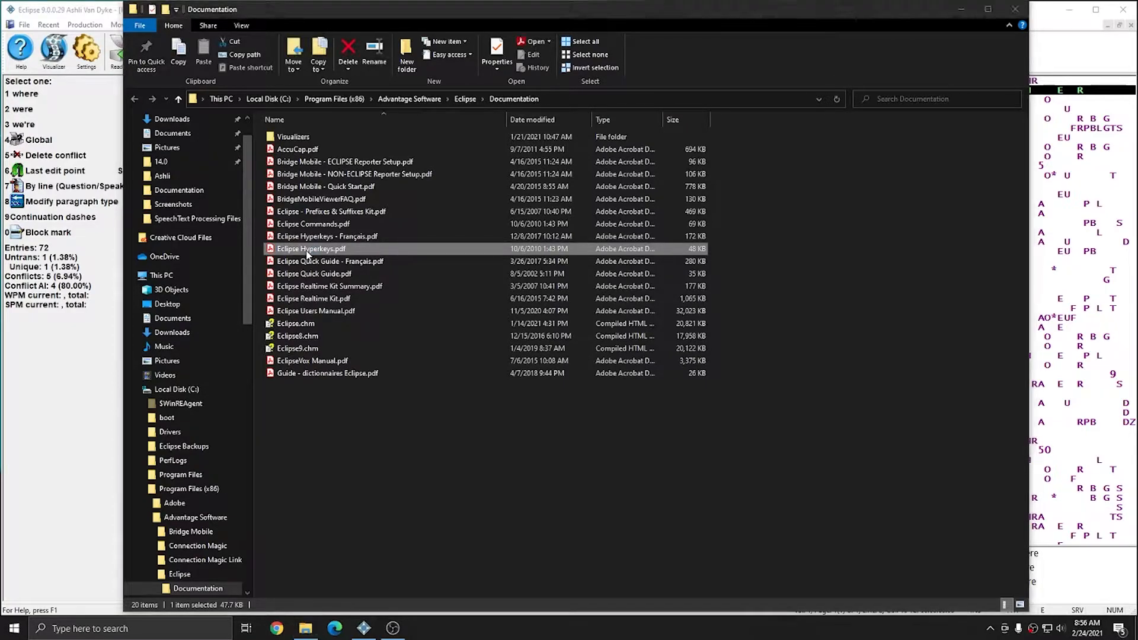
{"action": "double_click", "coordinate": [310, 248]}
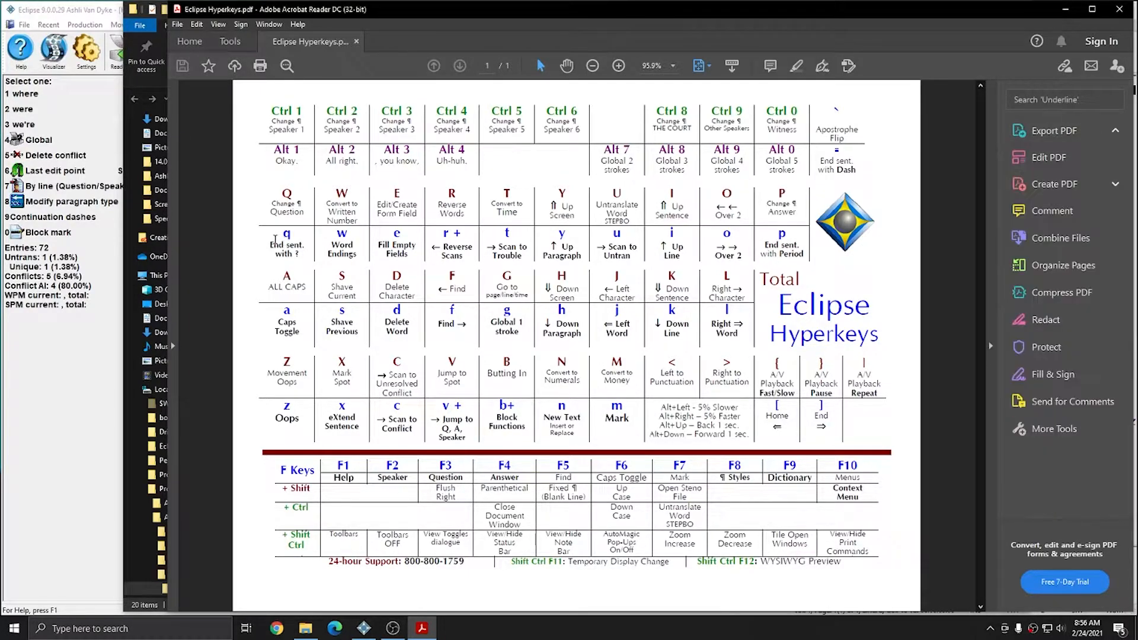
Step: Expand the Export PDF options in Acrobat's Tools pane beside the Hyperkeys chart
{"action": "left_click", "coordinate": [1053, 131]}
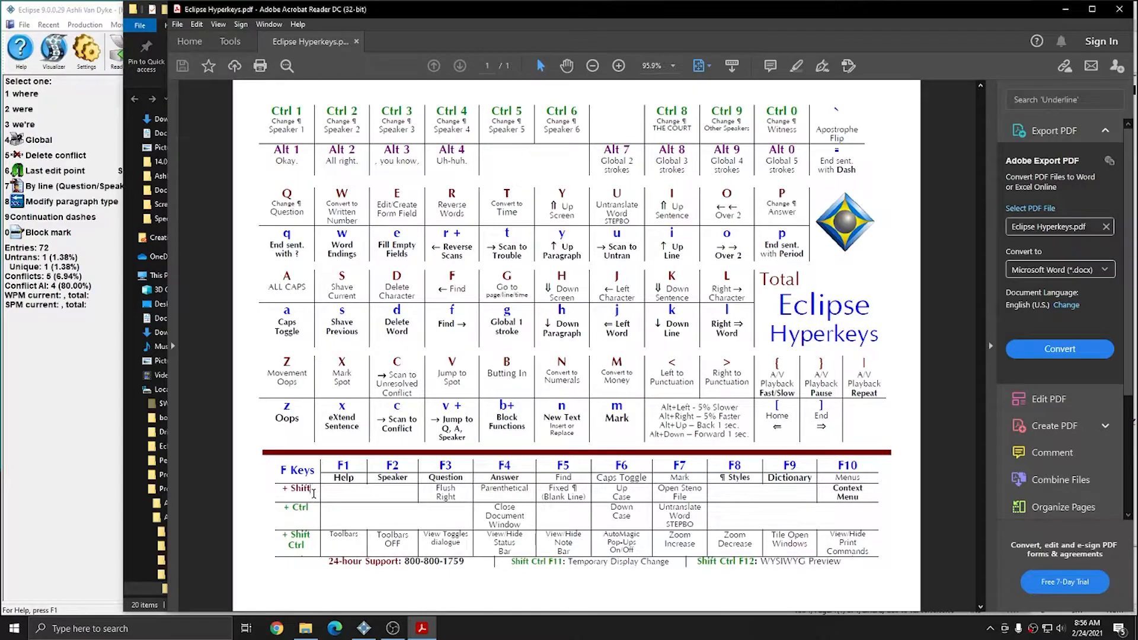
{"action": "mouse_move", "coordinate": [257, 106]}
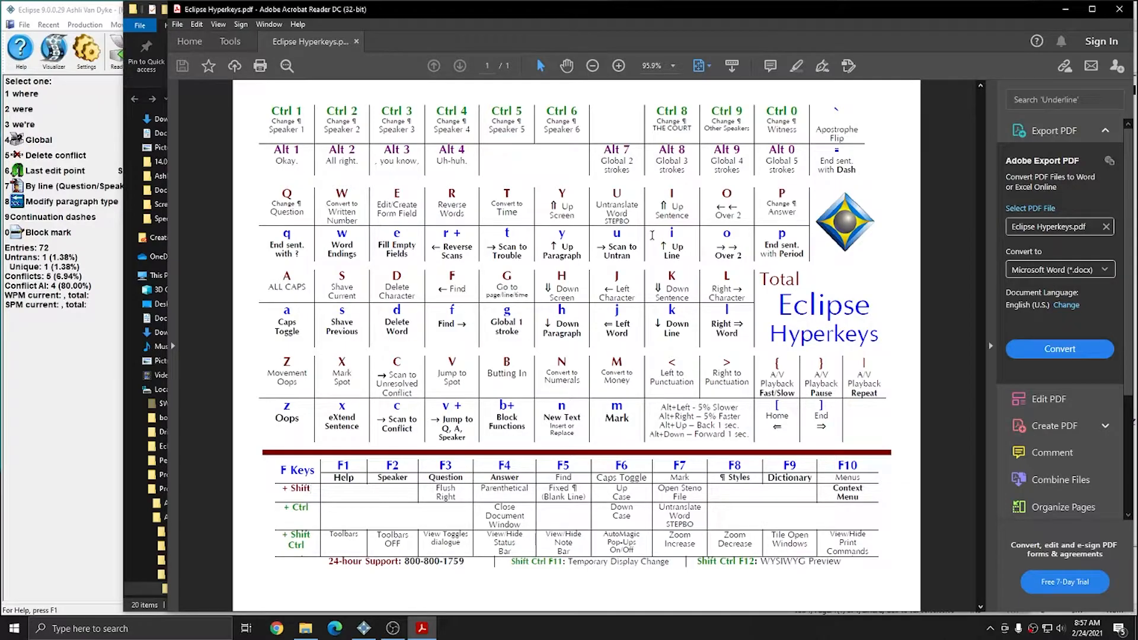
{"action": "mouse_move", "coordinate": [528, 267]}
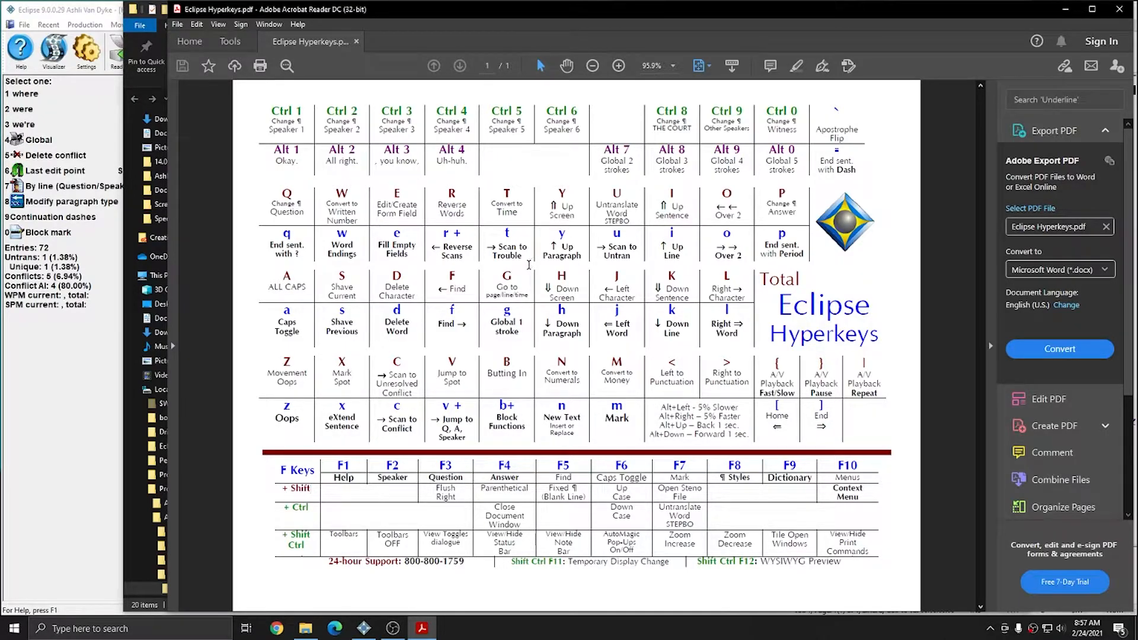
{"action": "mouse_move", "coordinate": [1120, 27]}
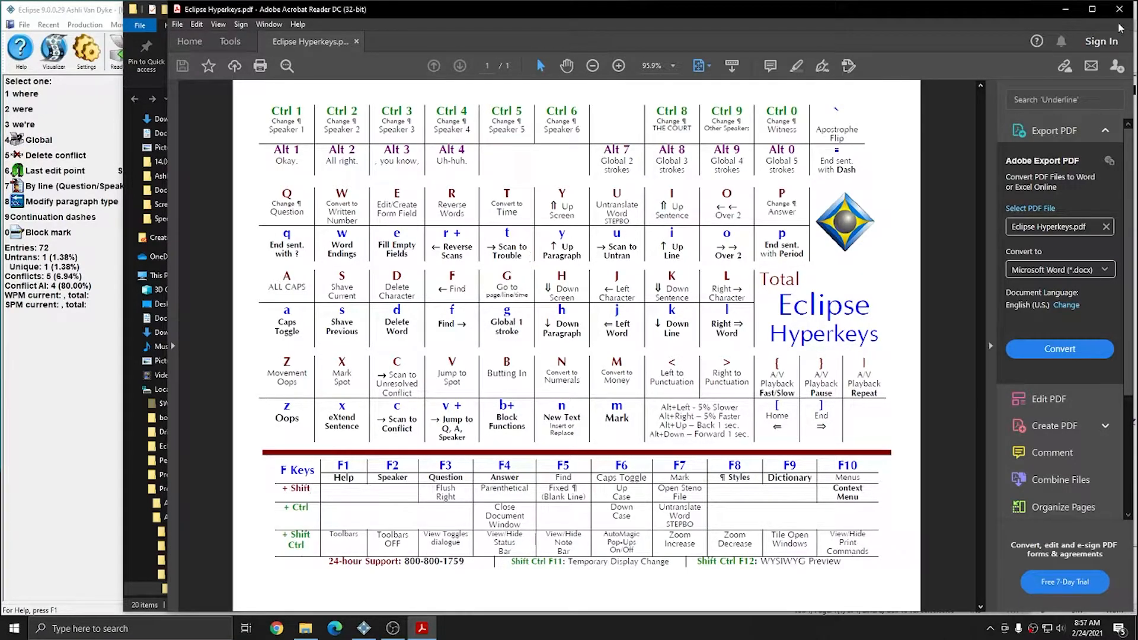
{"action": "left_click", "coordinate": [364, 628]}
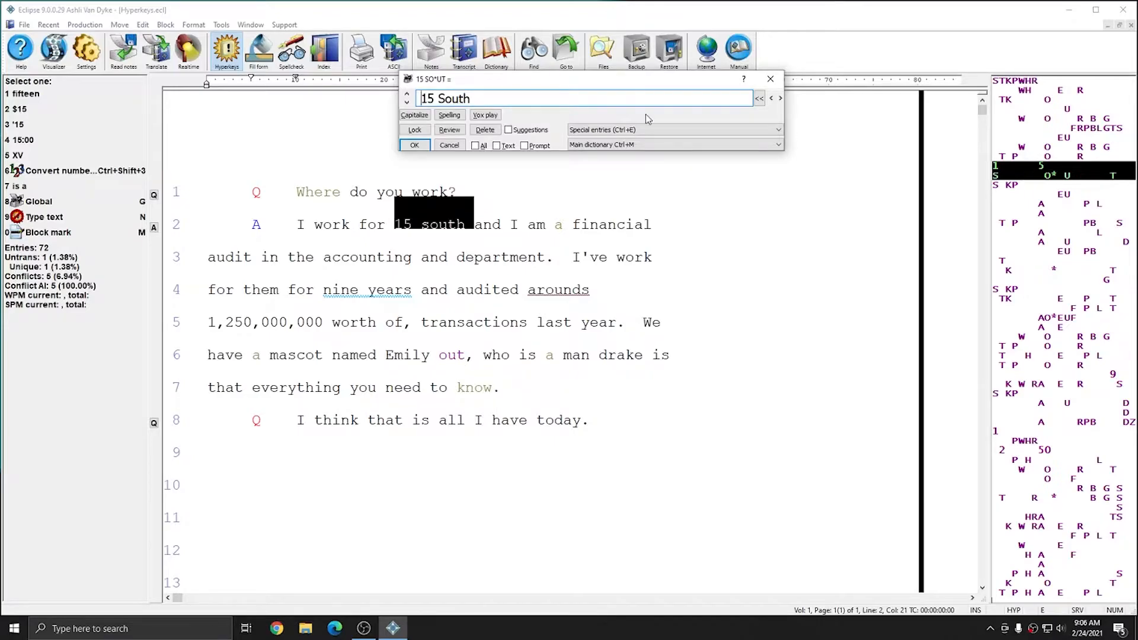
Step: Save the '15 SO*UT' global entry as '15{~}South'
{"action": "type", "text": "{~}"}
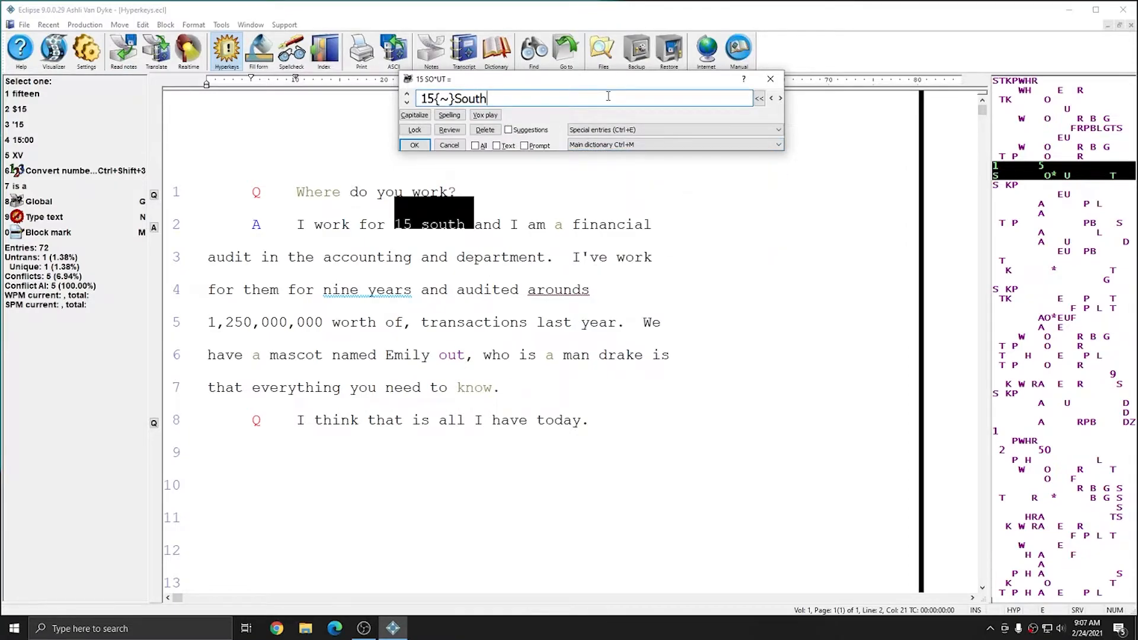
{"action": "left_click", "coordinate": [414, 145]}
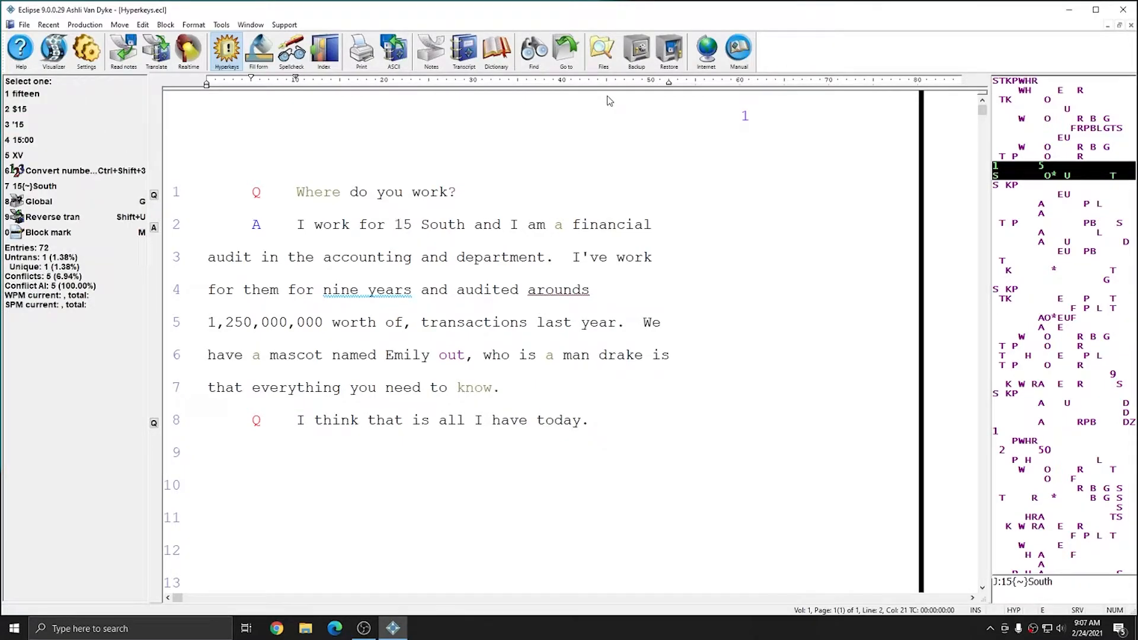
{"action": "mouse_move", "coordinate": [717, 374]}
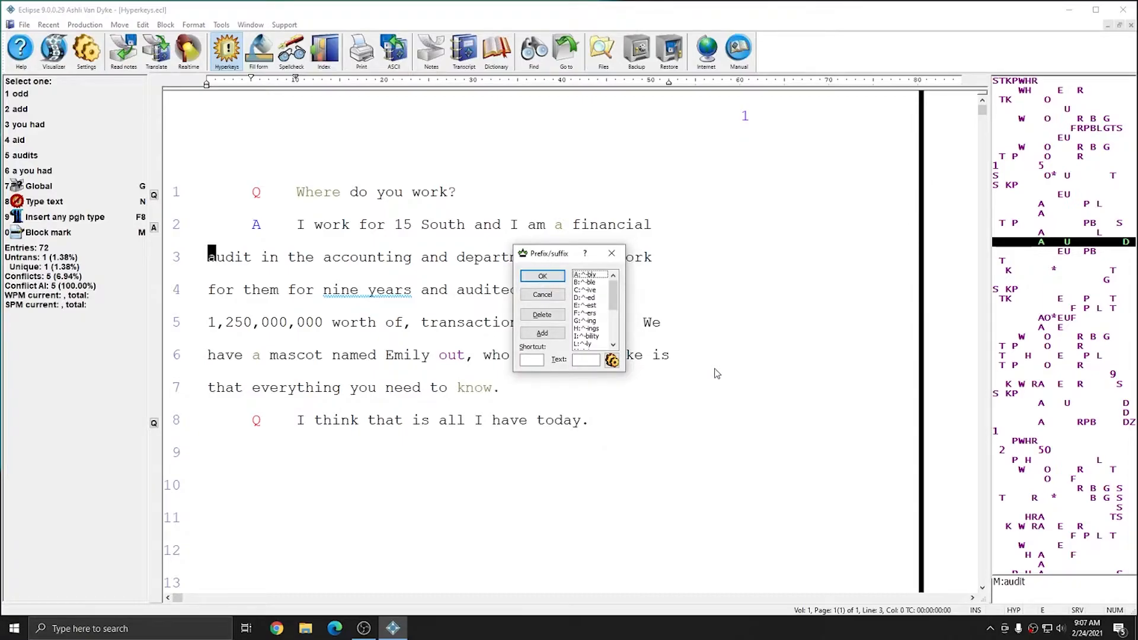
Step: Apply the -or suffix so line 3 reads 'auditor'
{"action": "left_click", "coordinate": [542, 275]}
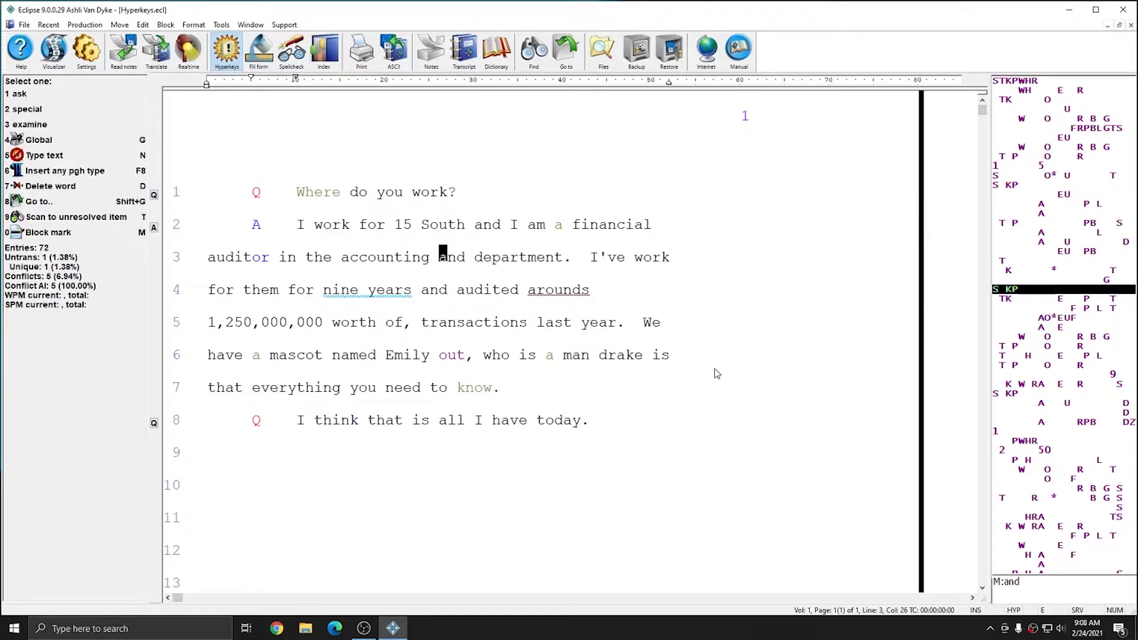
Step: Overwrite 'and department' with 'department' and reopen the Eclipse documentation folder
{"action": "type", "text": "department"}
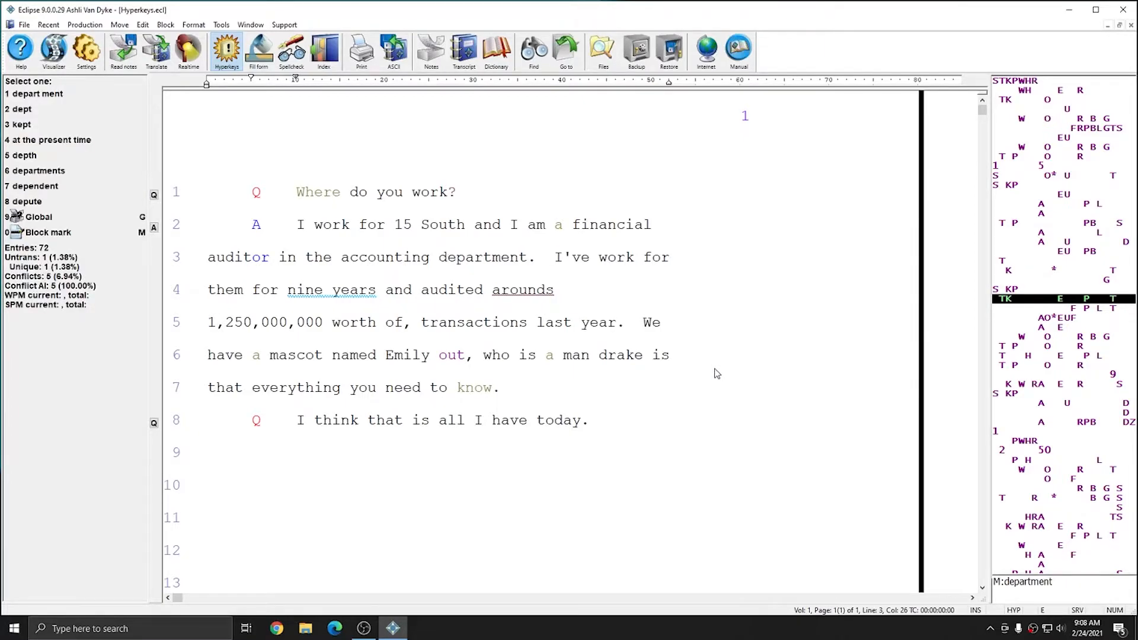
{"action": "left_click", "coordinate": [442, 257]}
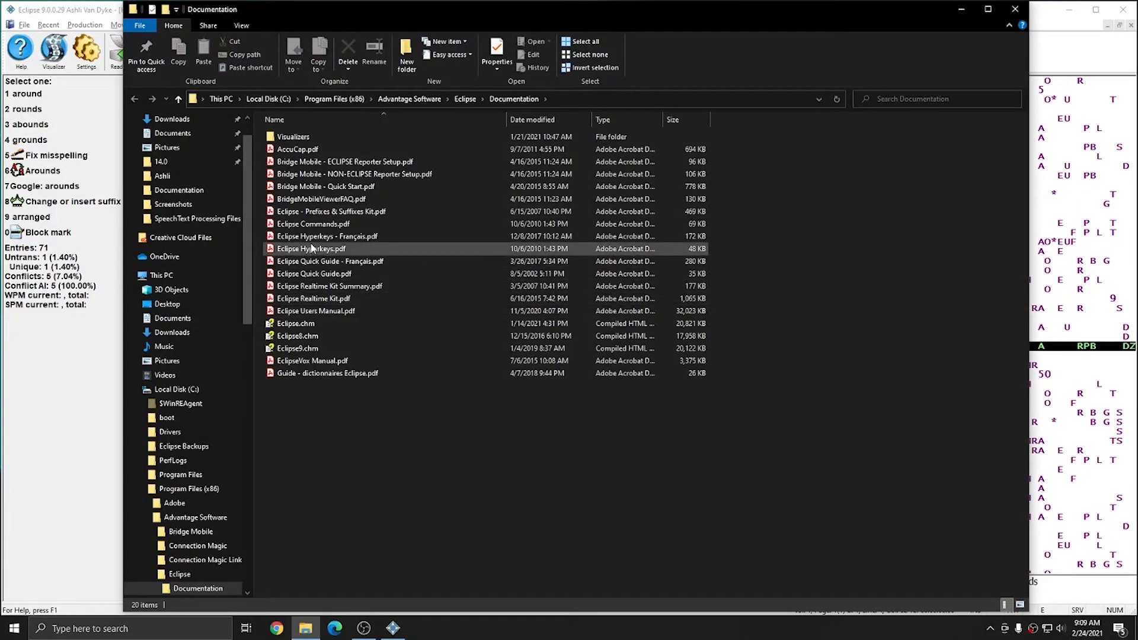
Step: Reopen Eclipse Hyperkeys.pdf from the Documentation folder
{"action": "double_click", "coordinate": [311, 248]}
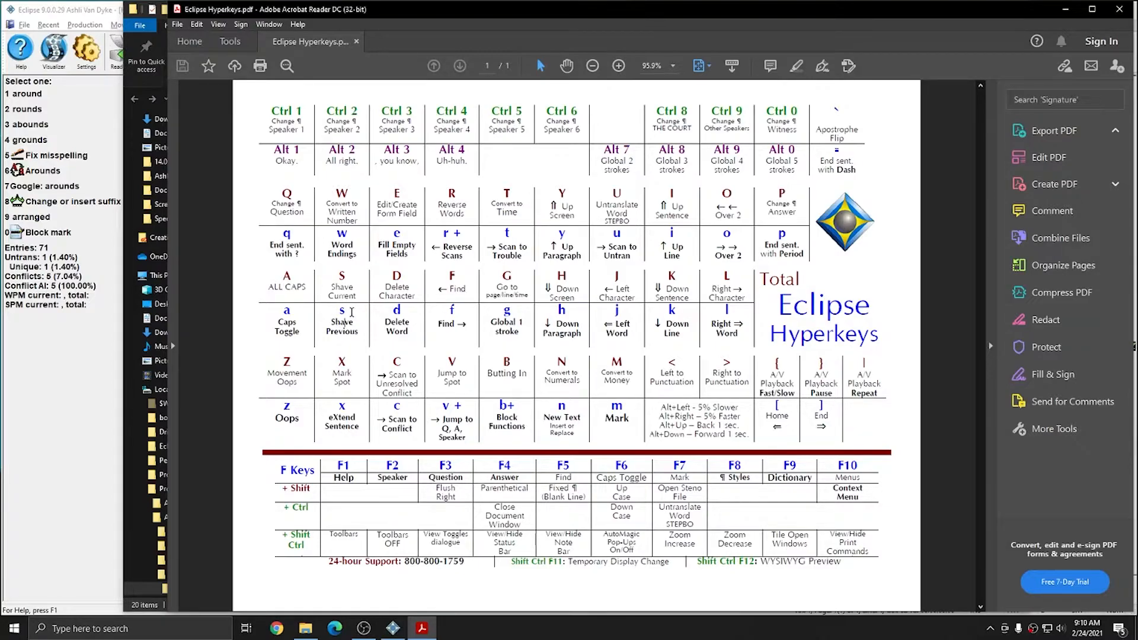
{"action": "left_click", "coordinate": [1050, 130]}
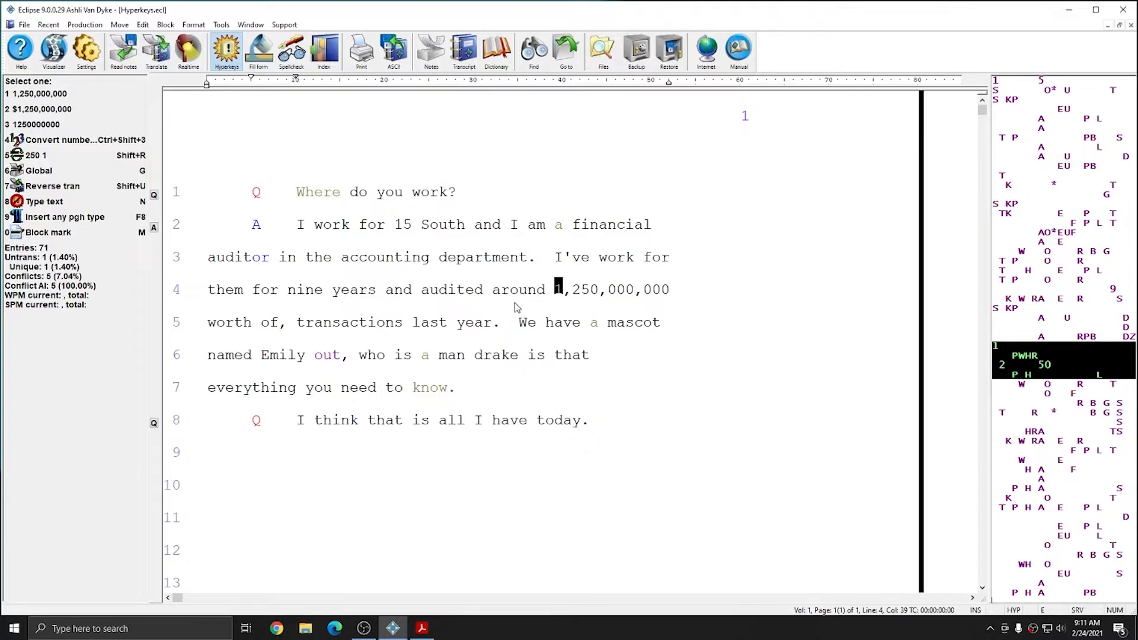
Step: Return to the Acrobat window showing the Hyperkeys chart
{"action": "left_click", "coordinate": [426, 629]}
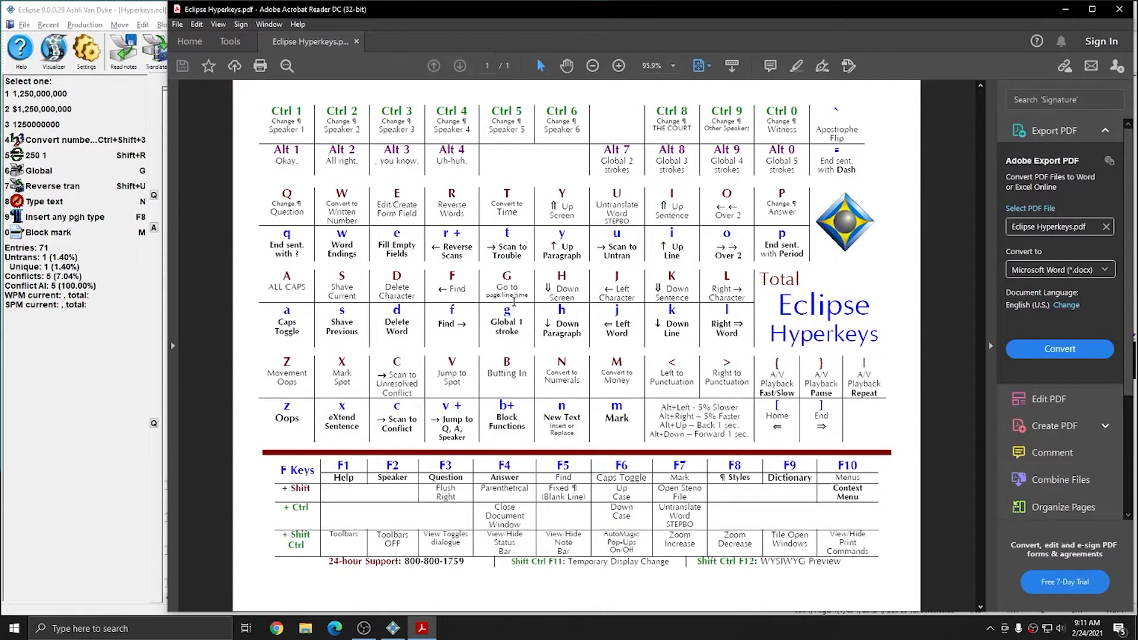
{"action": "double_click", "coordinate": [617, 375]}
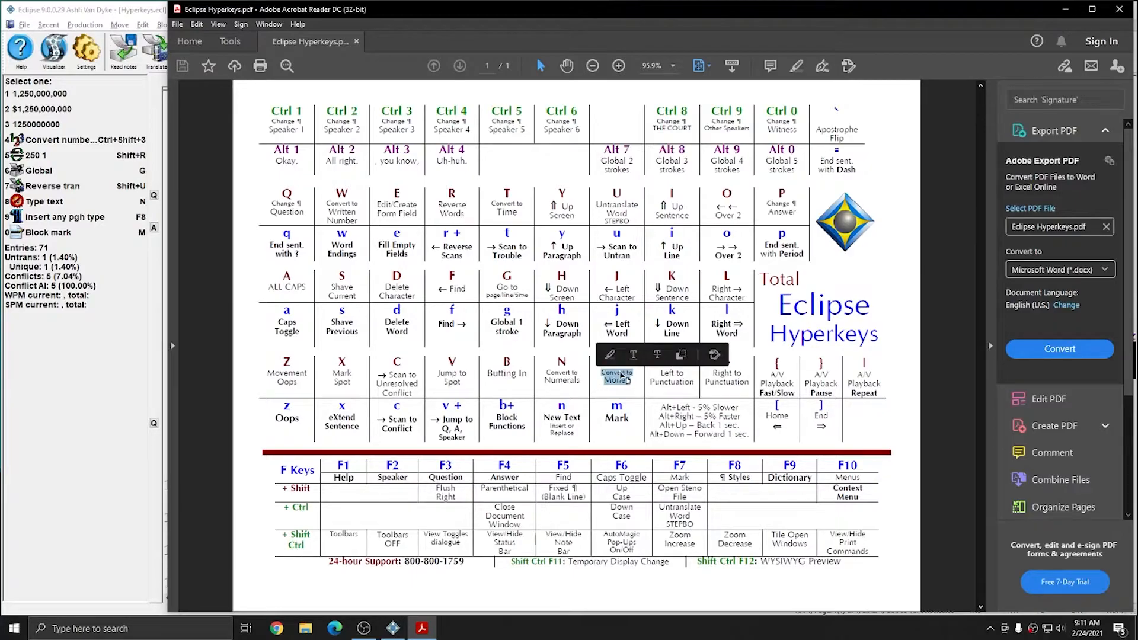
{"action": "left_click", "coordinate": [393, 628]}
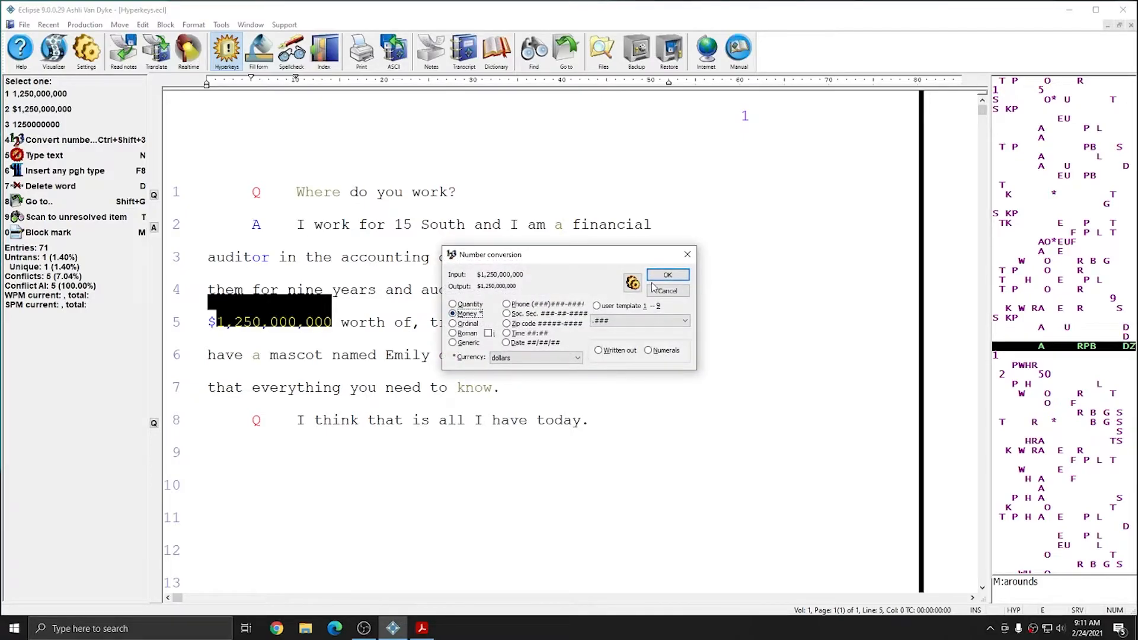
Step: Convert 1,250,000,000 to the Money amount $1,250,000,000
{"action": "left_click", "coordinate": [668, 275]}
{"action": "type", "text": "Emi"}
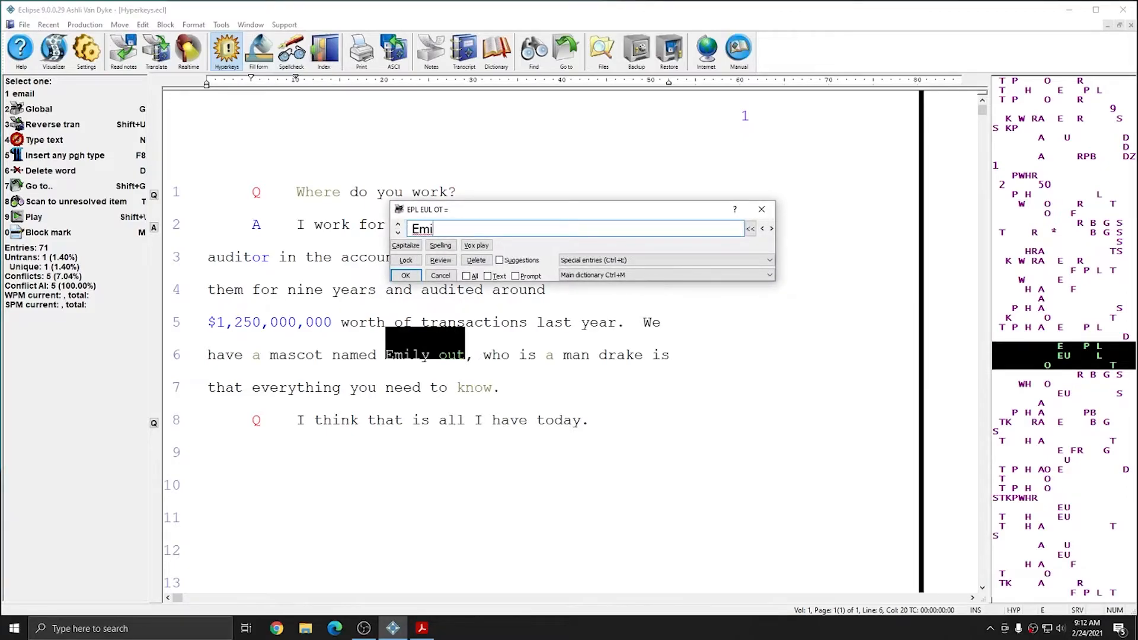
Step: Complete the global entry as 'Emilot' and confirm it
{"action": "type", "text": "lot"}
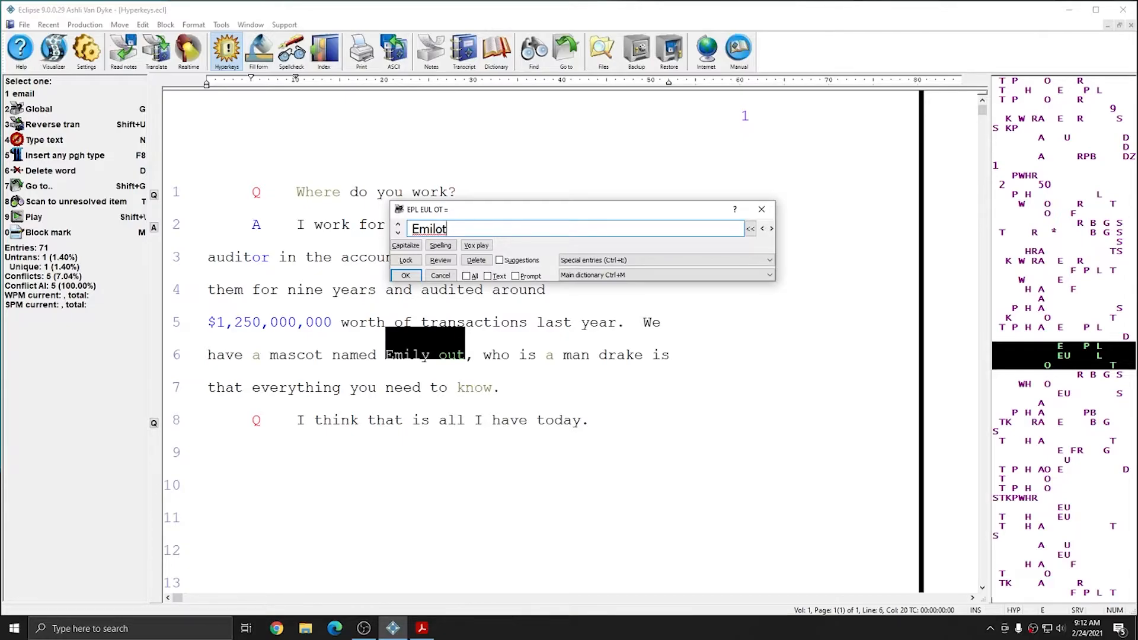
{"action": "left_click", "coordinate": [405, 275]}
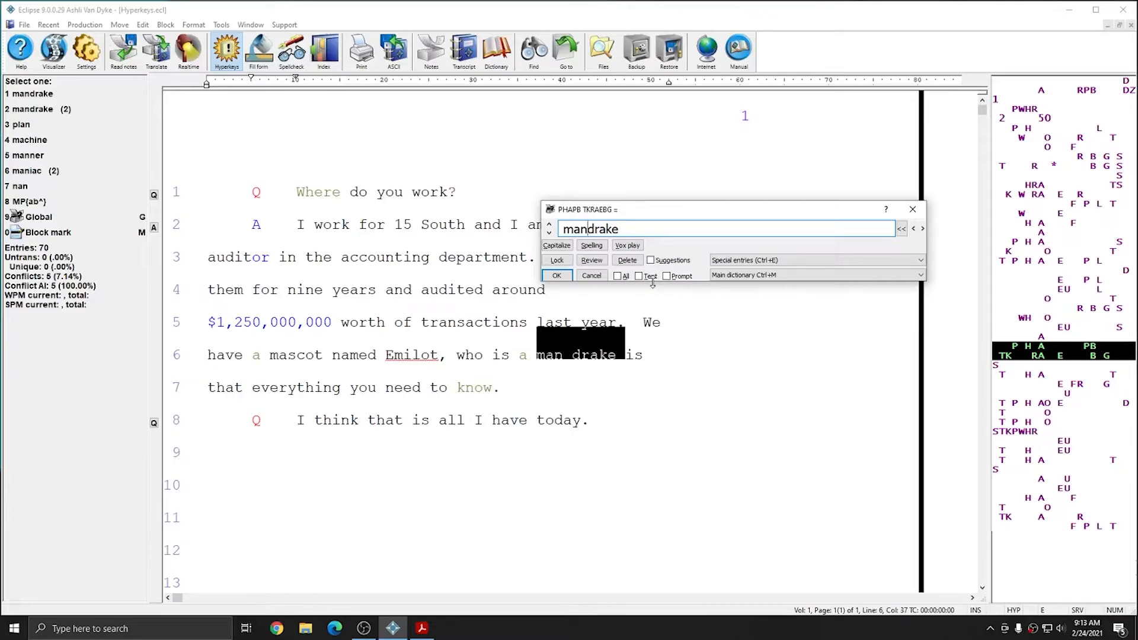
Step: Confirm 'mandrake' as the global replacement for 'man drake'
{"action": "left_click", "coordinate": [556, 275]}
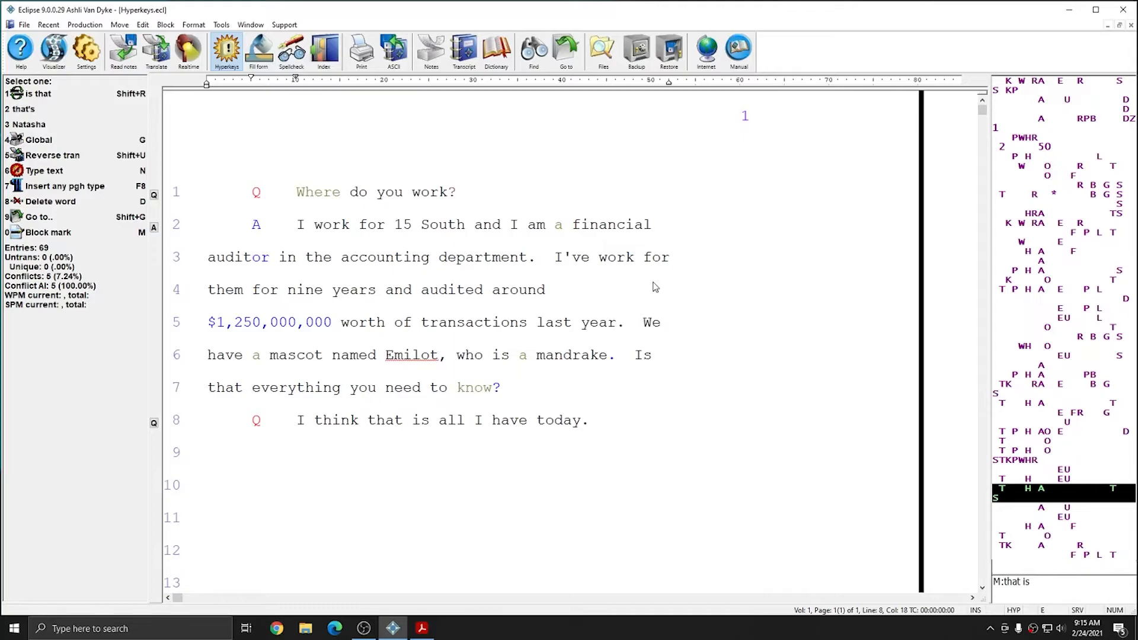
Step: Select 'is' after 'that' on line 8 to delete it
{"action": "left_click", "coordinate": [371, 420]}
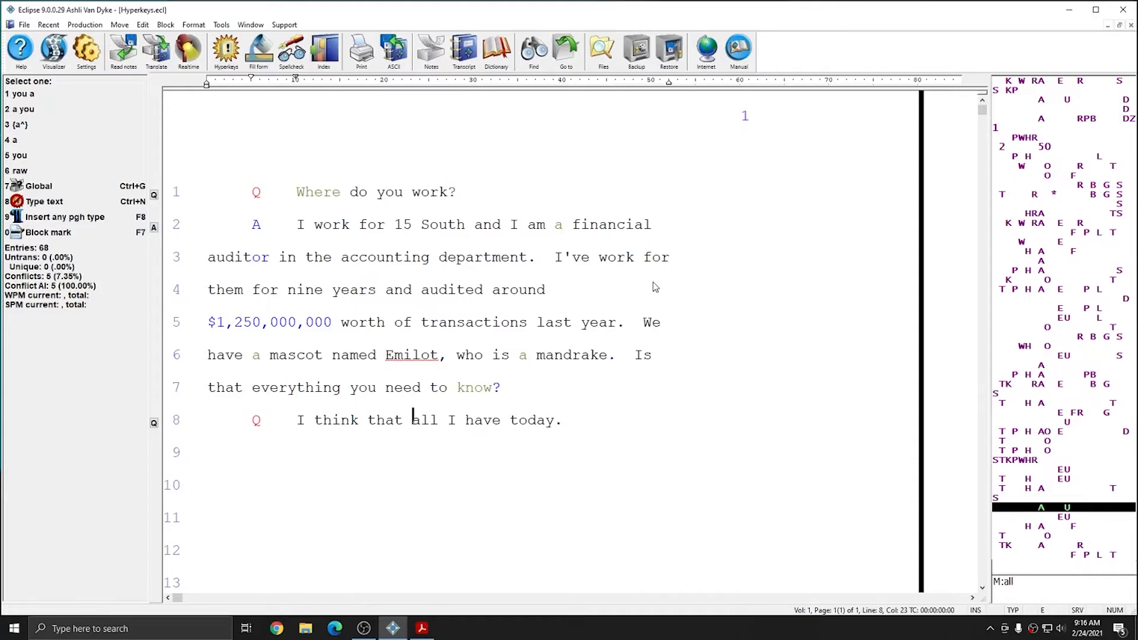
{"action": "mouse_move", "coordinate": [980, 588]}
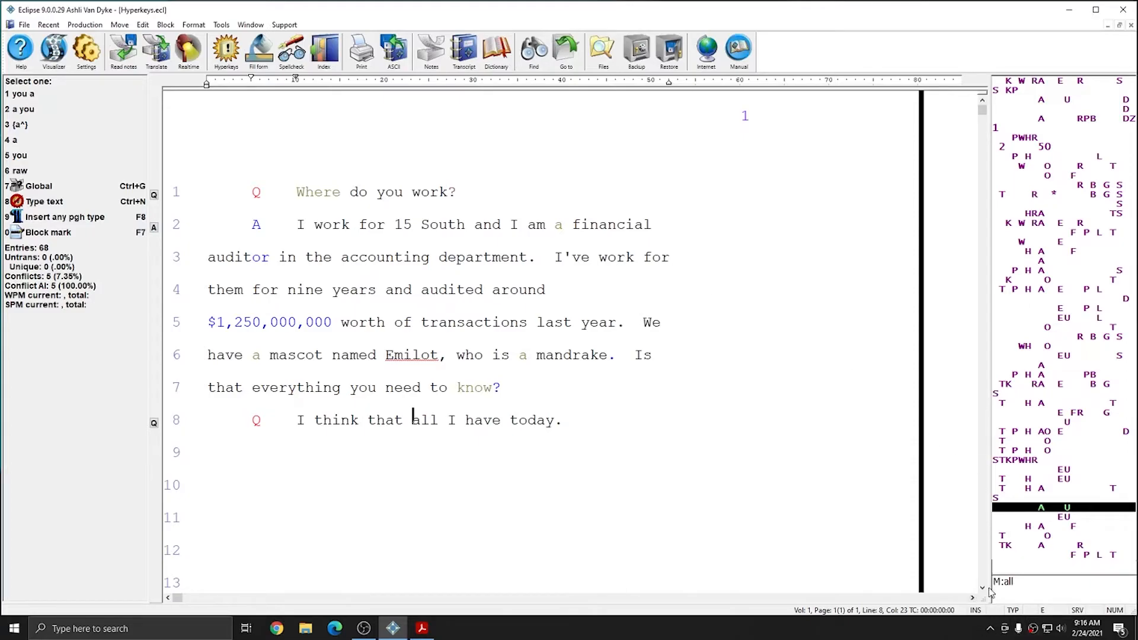
{"action": "mouse_move", "coordinate": [890, 527]}
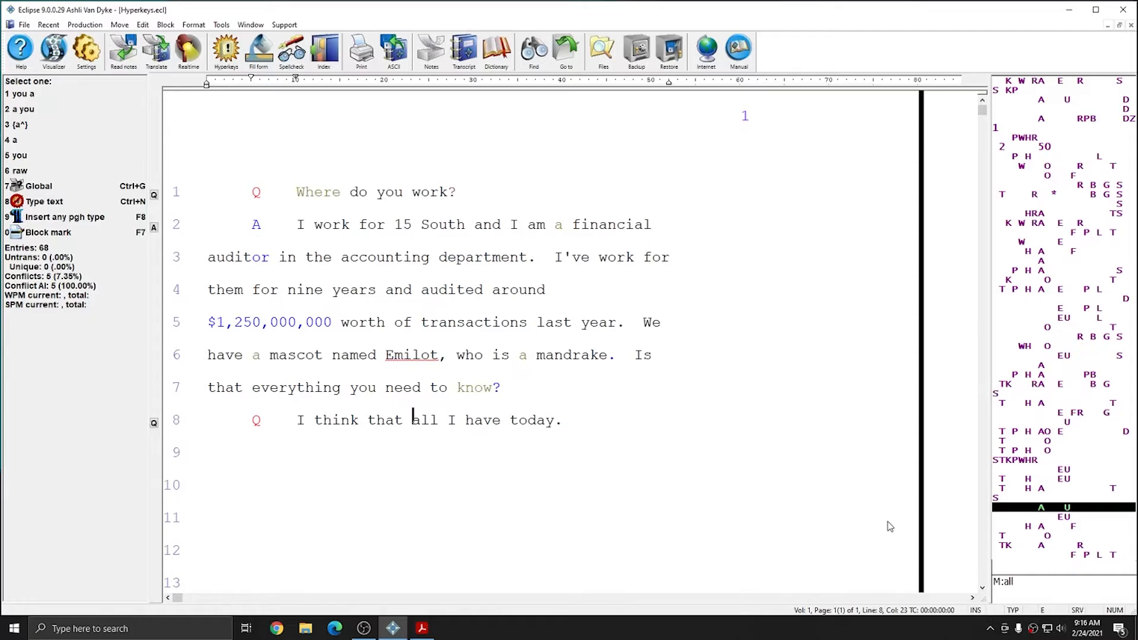
{"action": "mouse_move", "coordinate": [879, 507]}
{"action": "type", "text": "."}
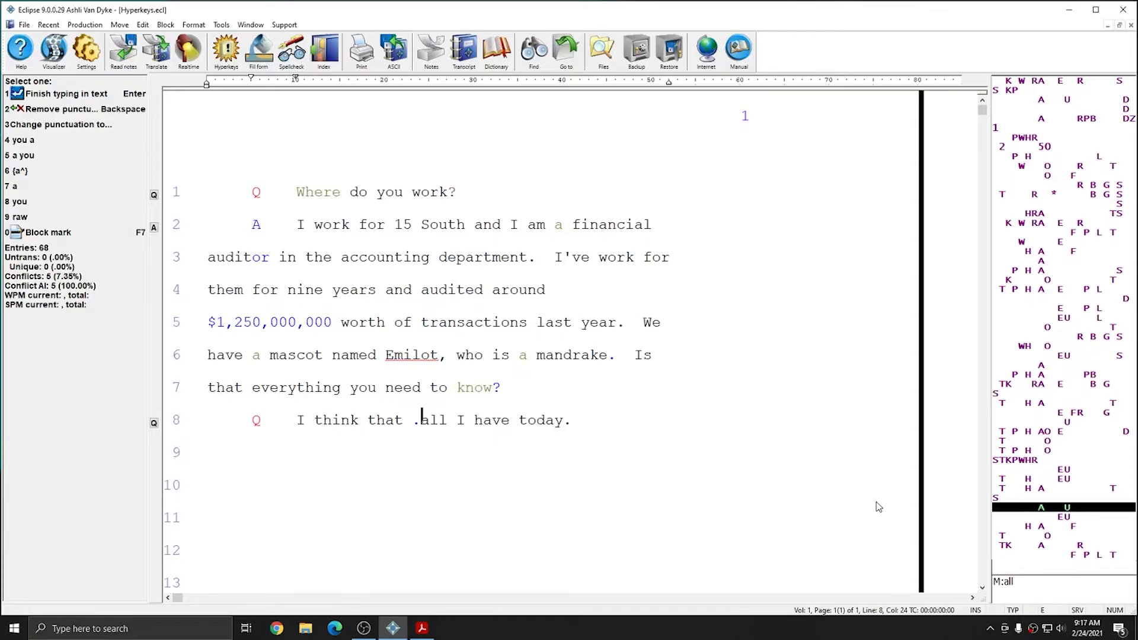
Step: Remove the stray period and type 'is' between 'that' and 'all' on line 8
{"action": "key", "text": "Backspace"}
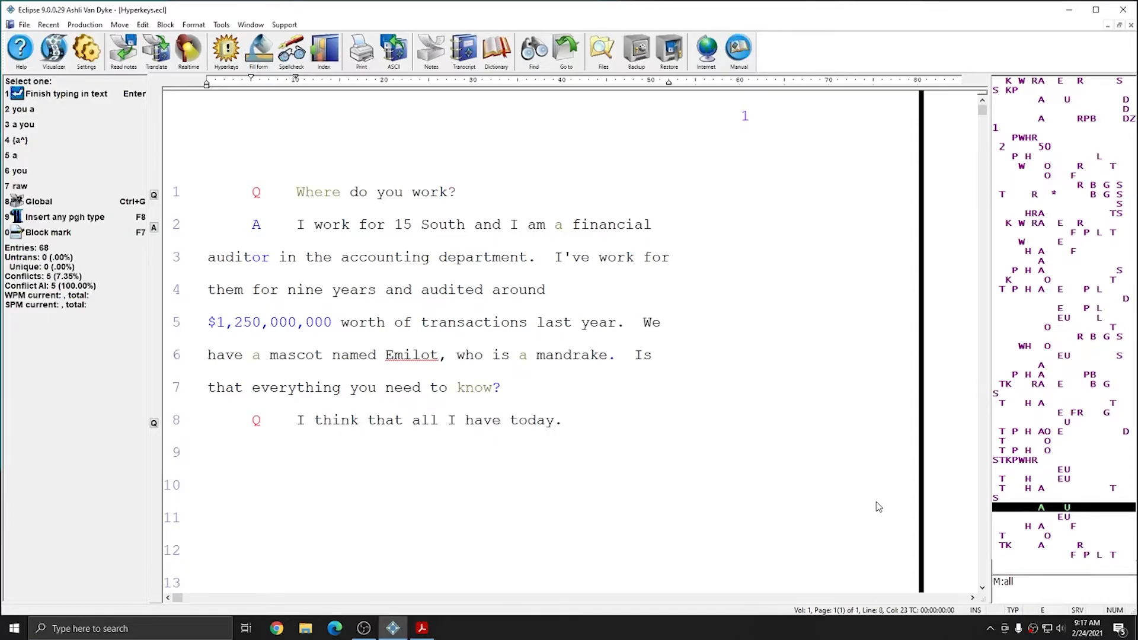
{"action": "type", "text": "is"}
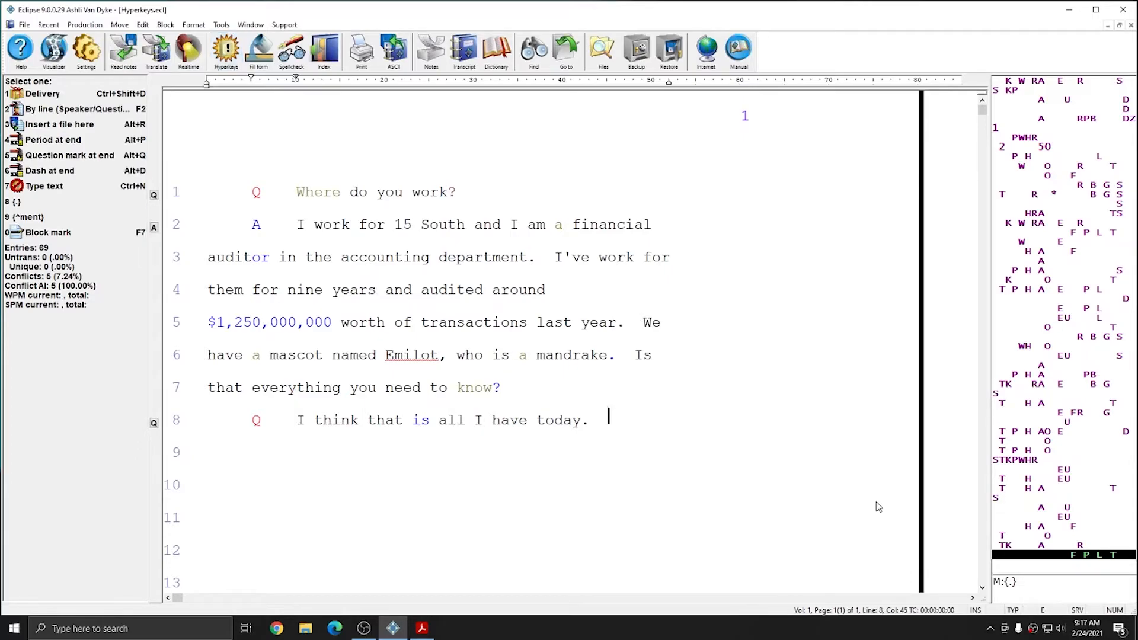
Step: Type 'Thank you for your time today' after the question on line 8
{"action": "type", "text": "Thank you f"}
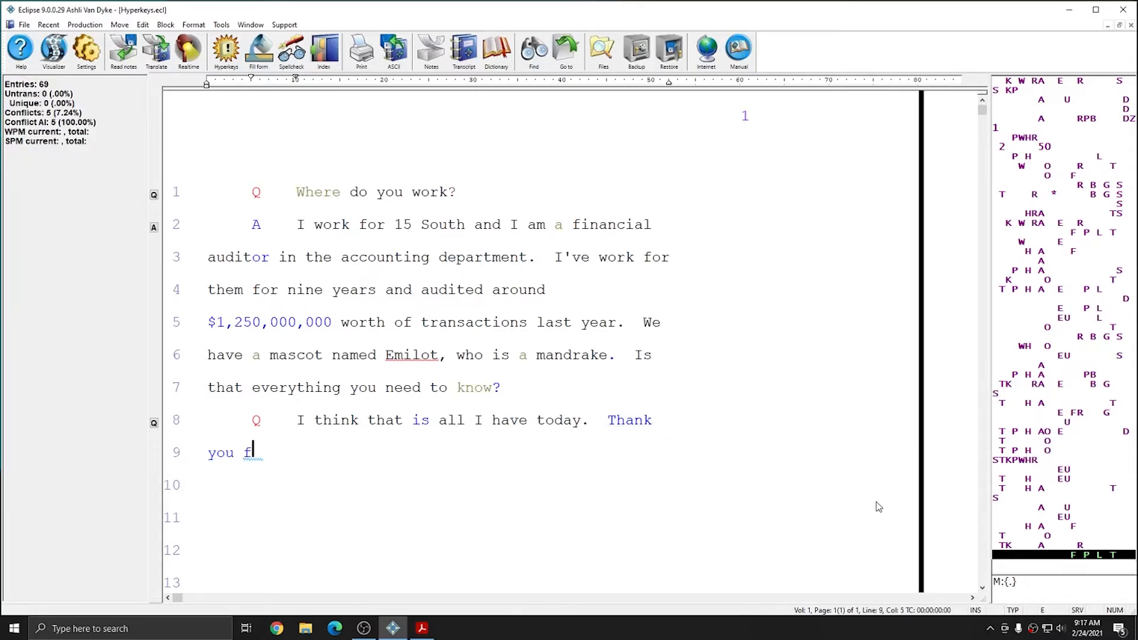
{"action": "type", "text": "or your time today"}
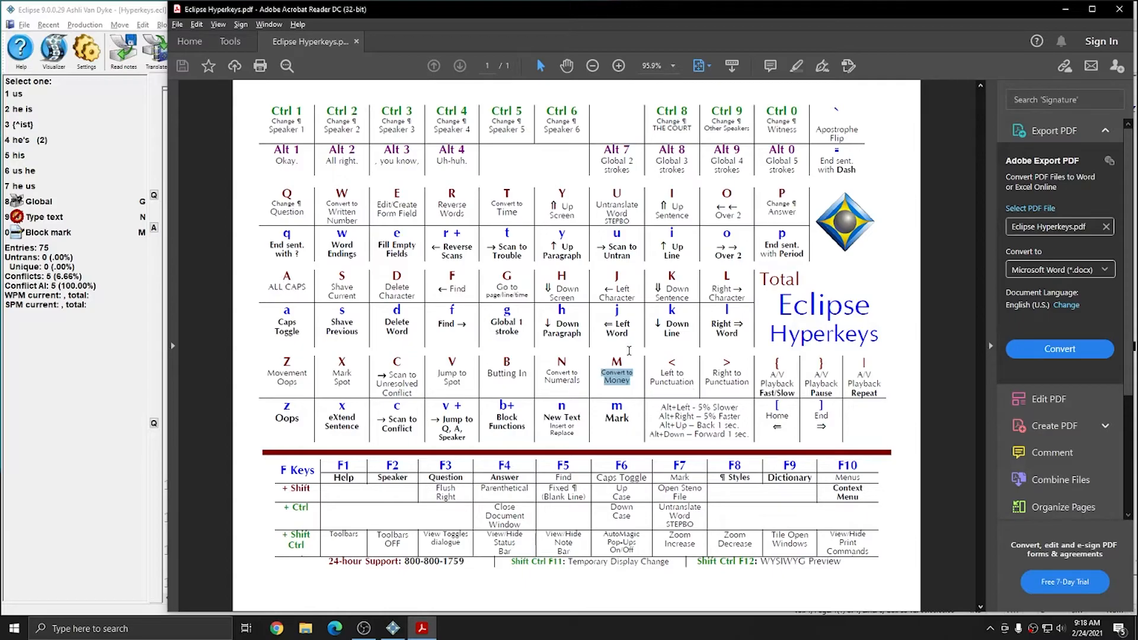
{"action": "mouse_move", "coordinate": [1019, 28]}
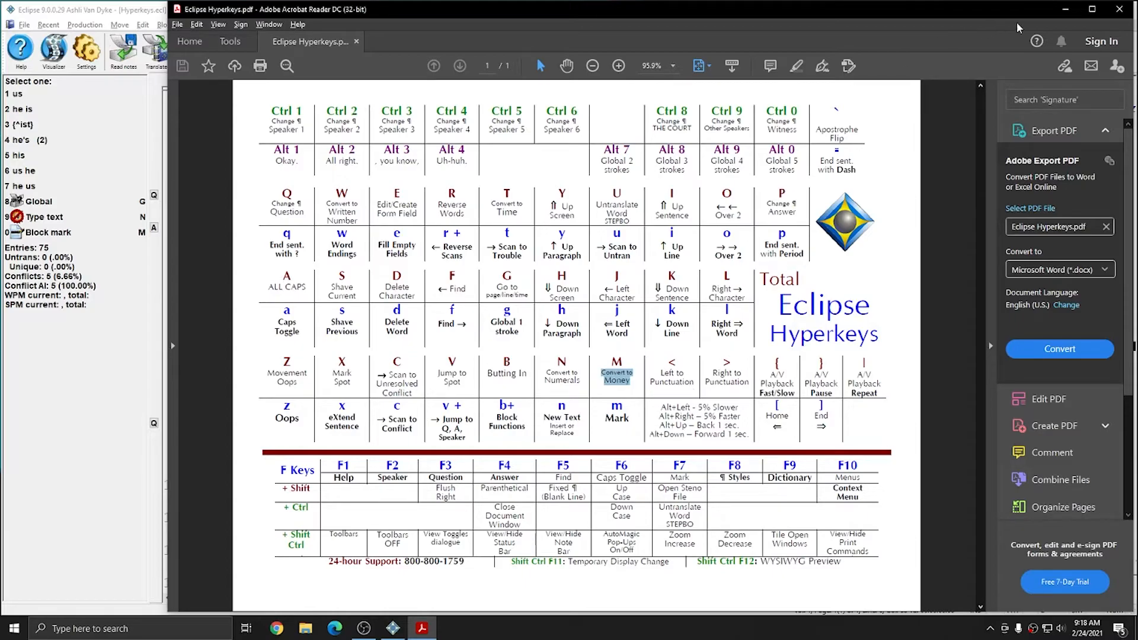
{"action": "left_click", "coordinate": [393, 628]}
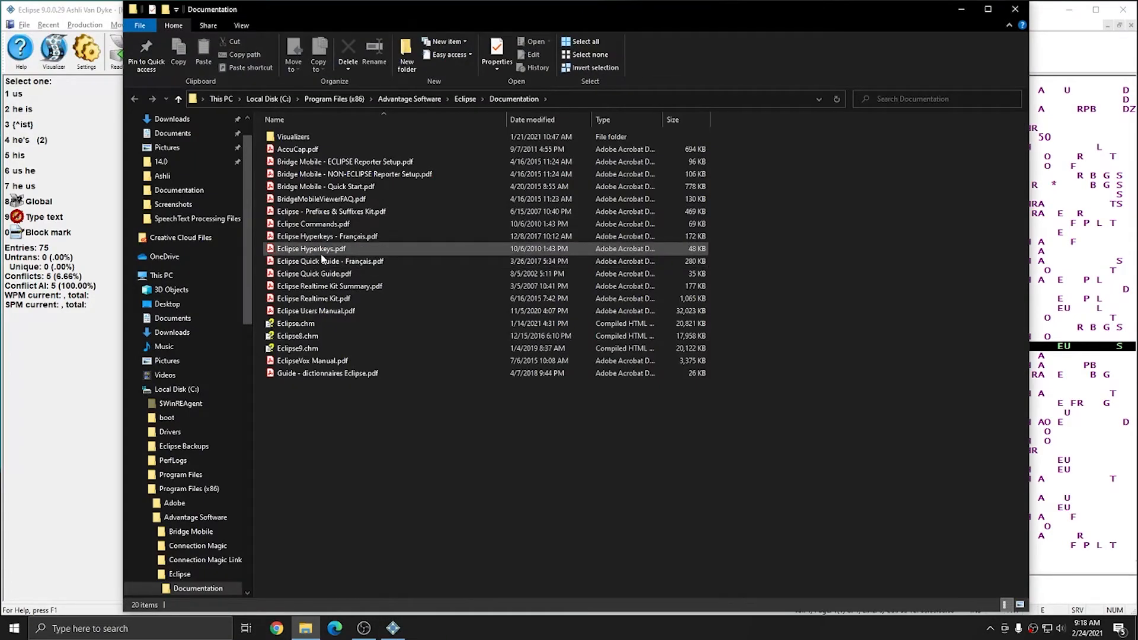
{"action": "double_click", "coordinate": [311, 249]}
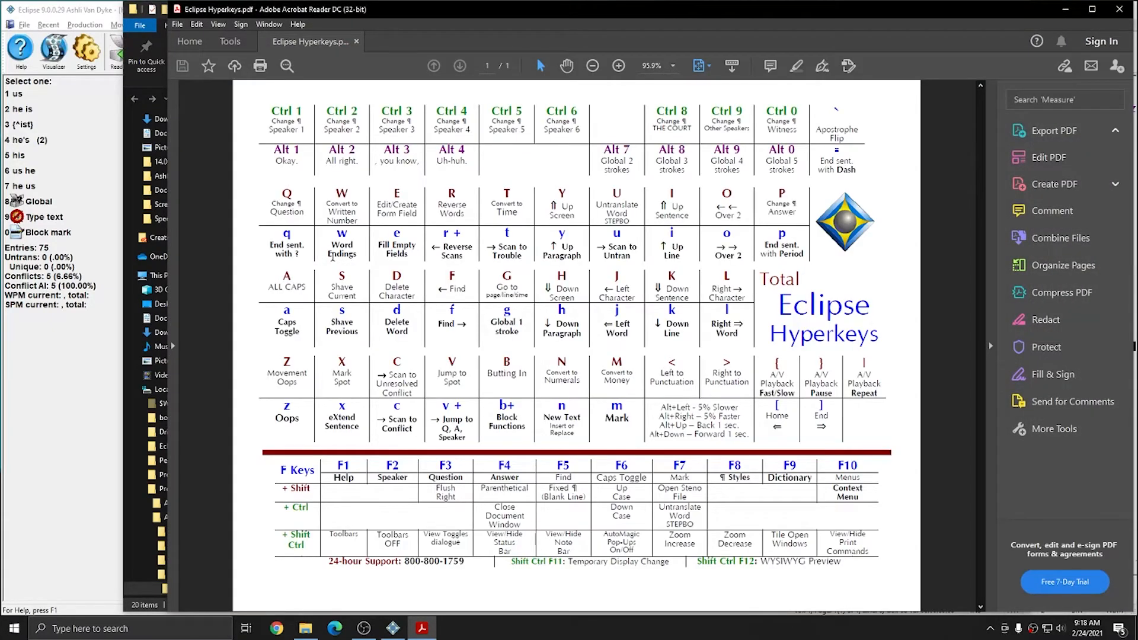
{"action": "left_click", "coordinate": [1051, 130]}
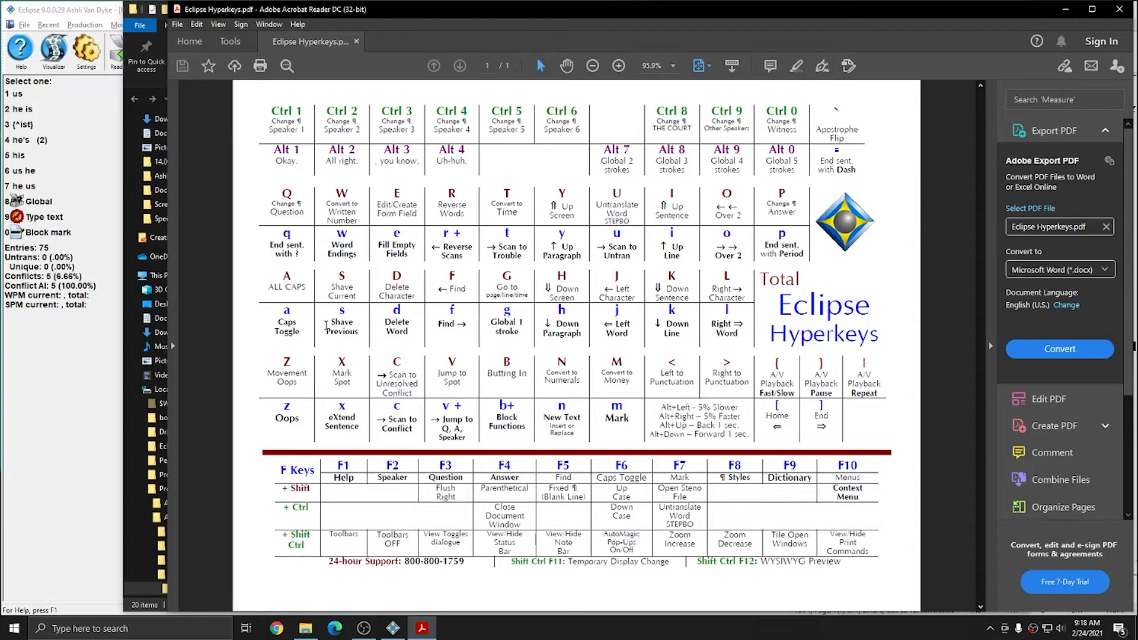
{"action": "mouse_move", "coordinate": [417, 344]}
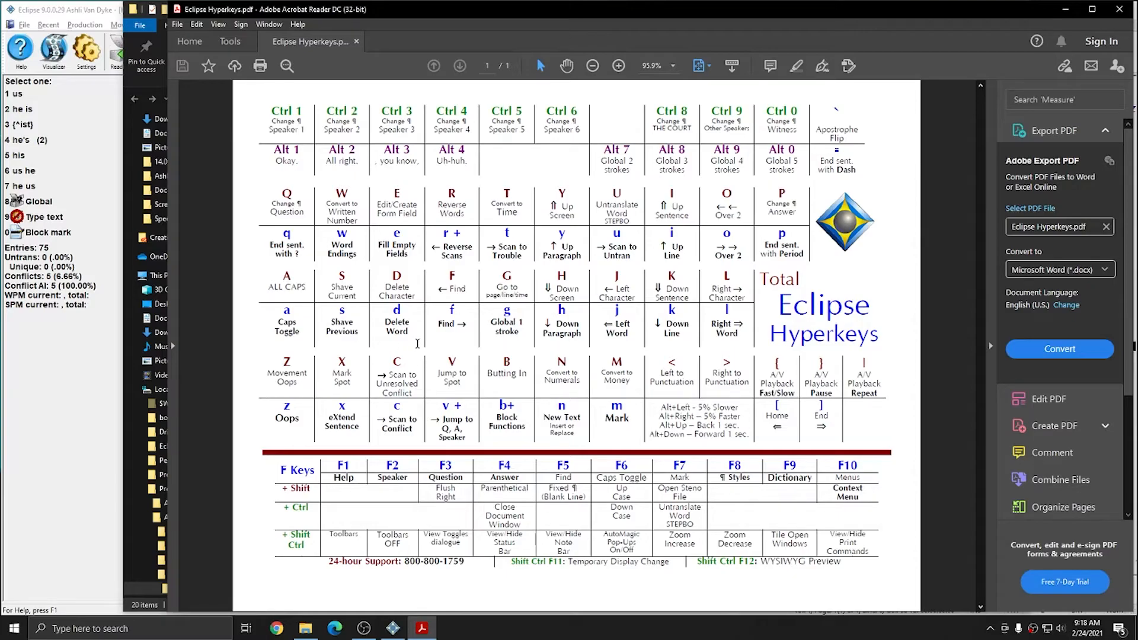
{"action": "mouse_move", "coordinate": [454, 325]}
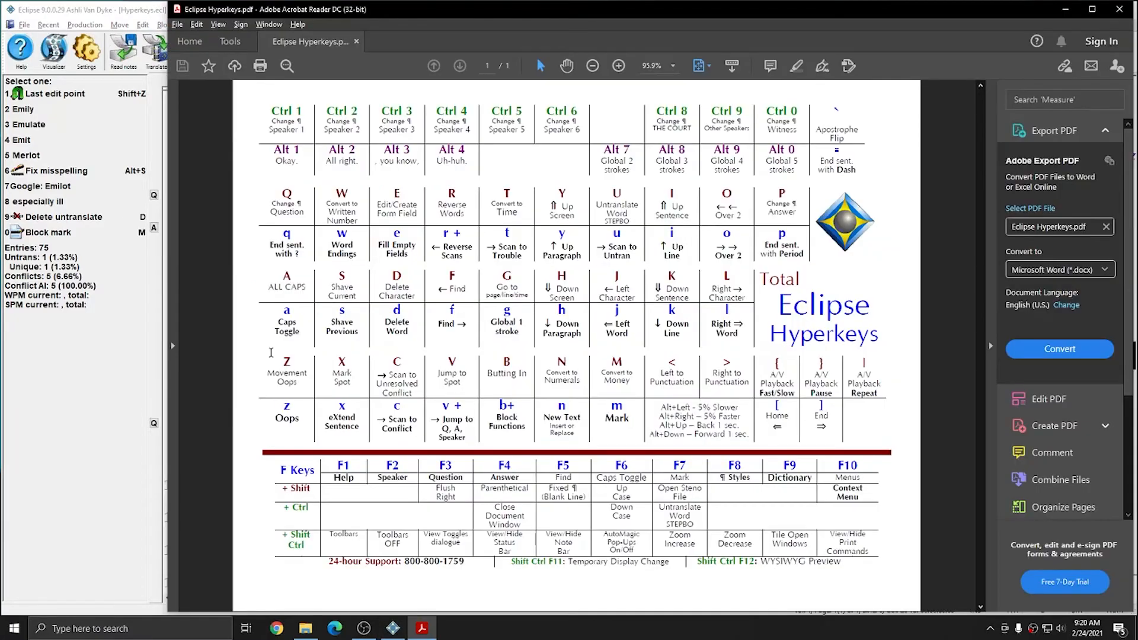
{"action": "mouse_move", "coordinate": [462, 204]}
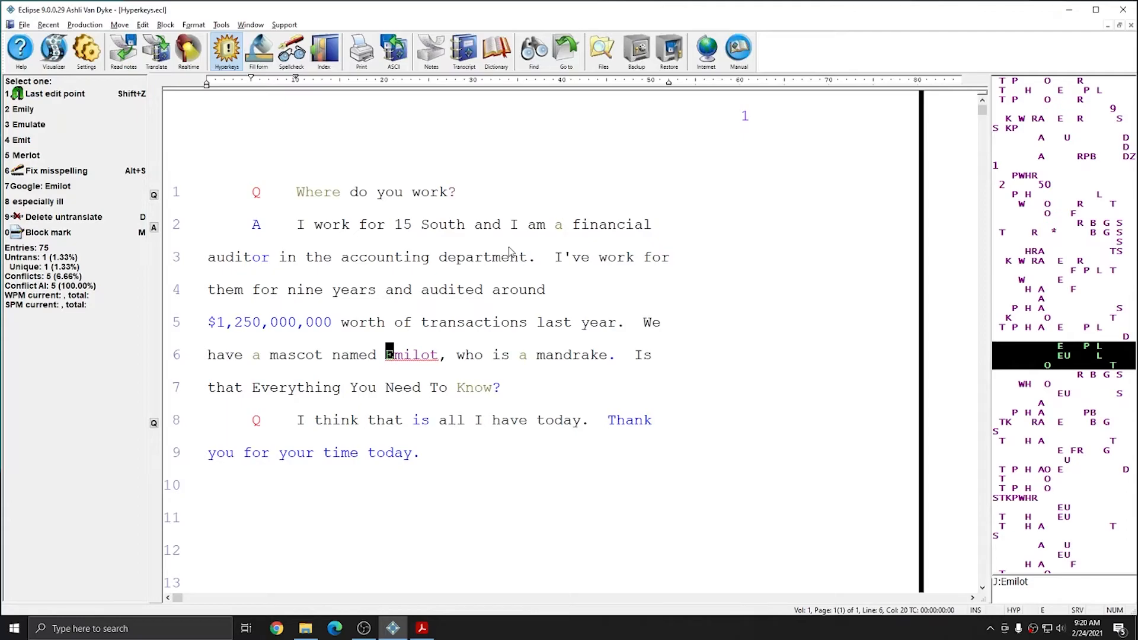
{"action": "mouse_move", "coordinate": [520, 251]}
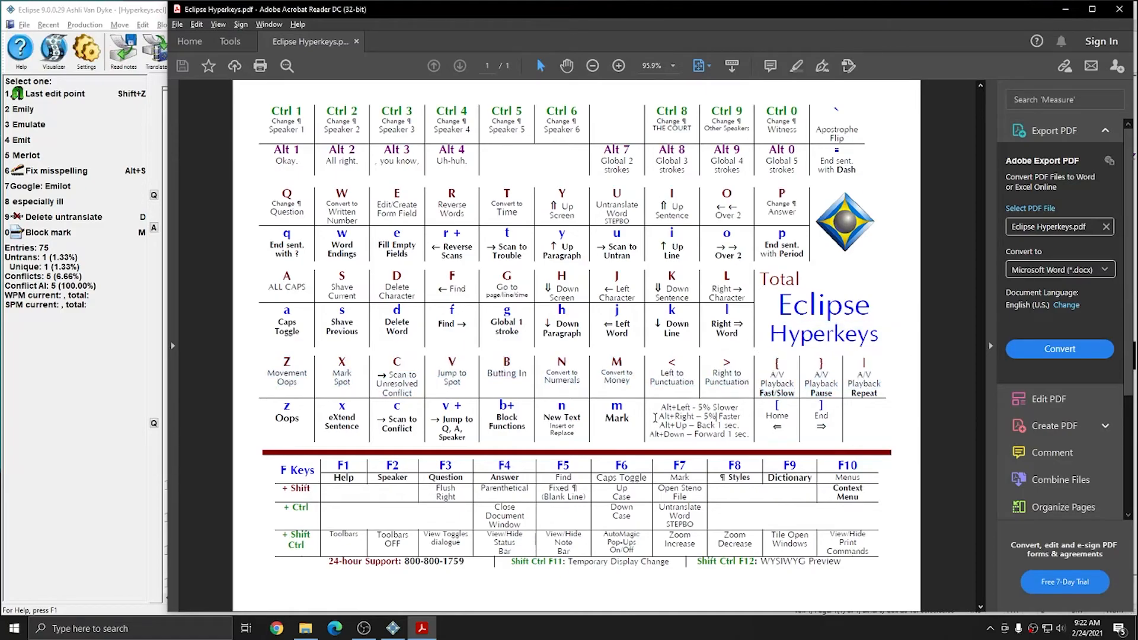
Step: Bring the Eclipse transcript window back in front of the Hyperkeys reference sheet
{"action": "left_click_drag", "start_coordinate": [656, 407], "coordinate": [740, 433]}
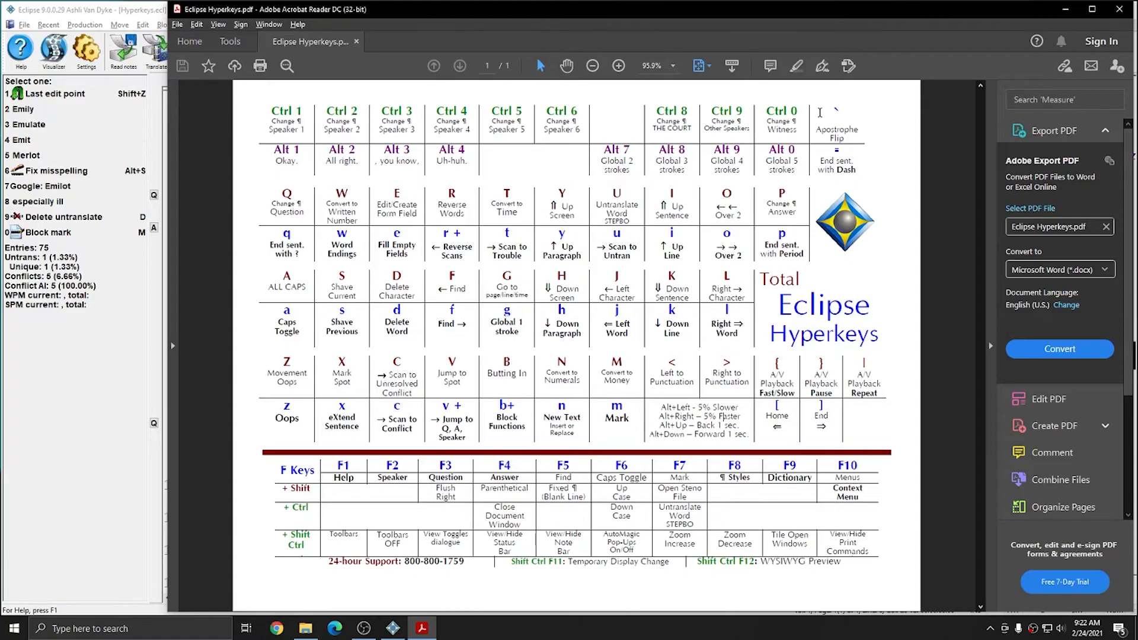
{"action": "left_click", "coordinate": [393, 628]}
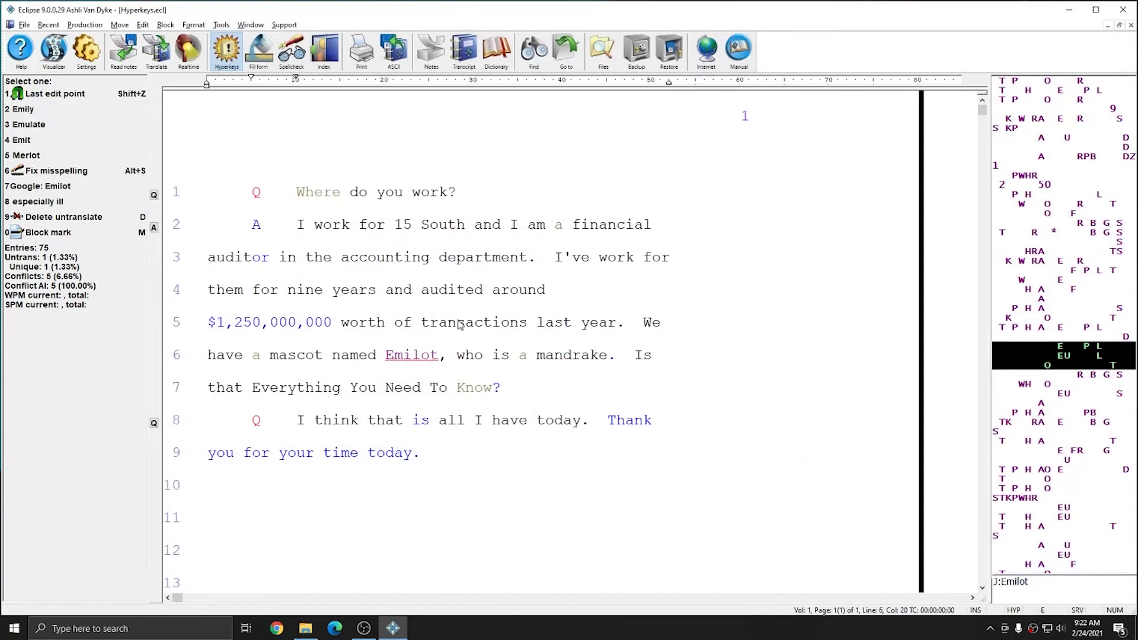